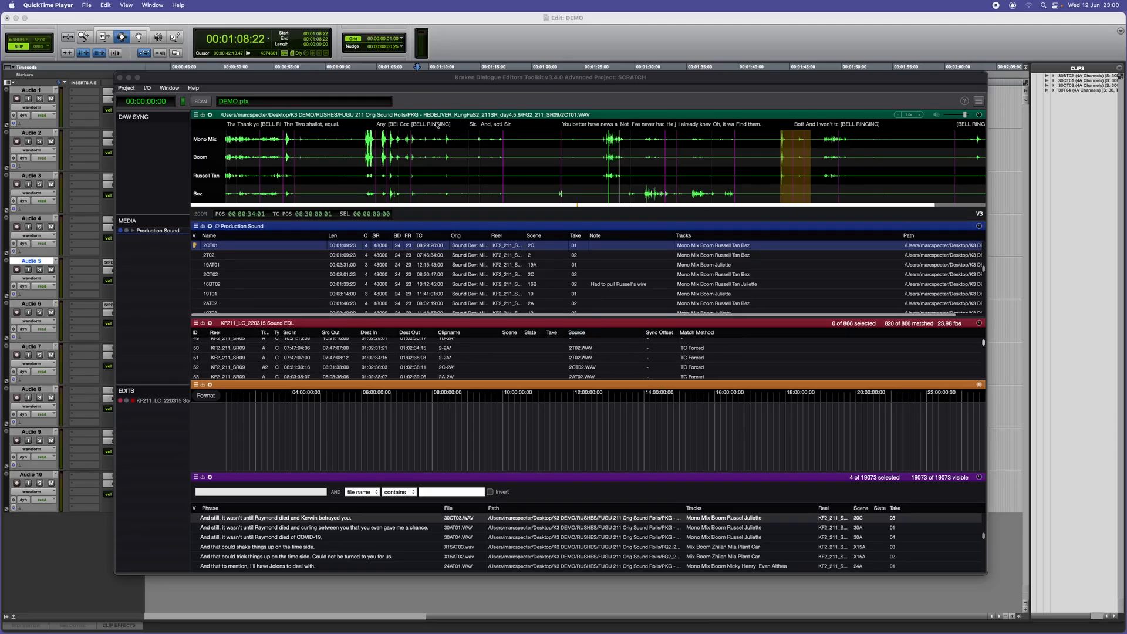
mouse_move(501, 91)
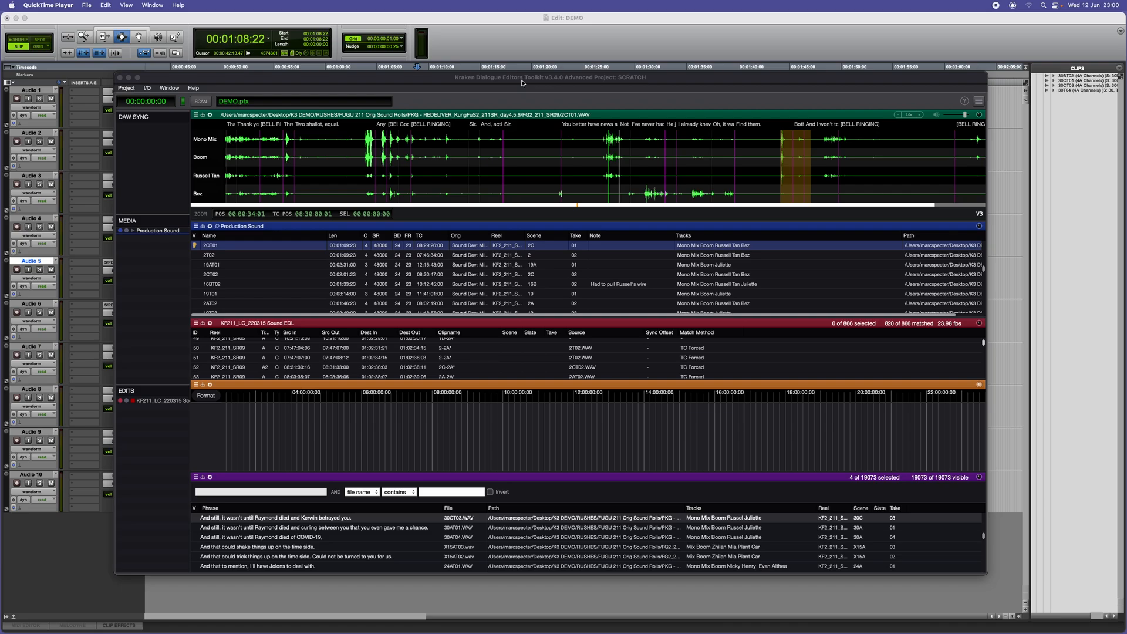
mouse_move(130, 236)
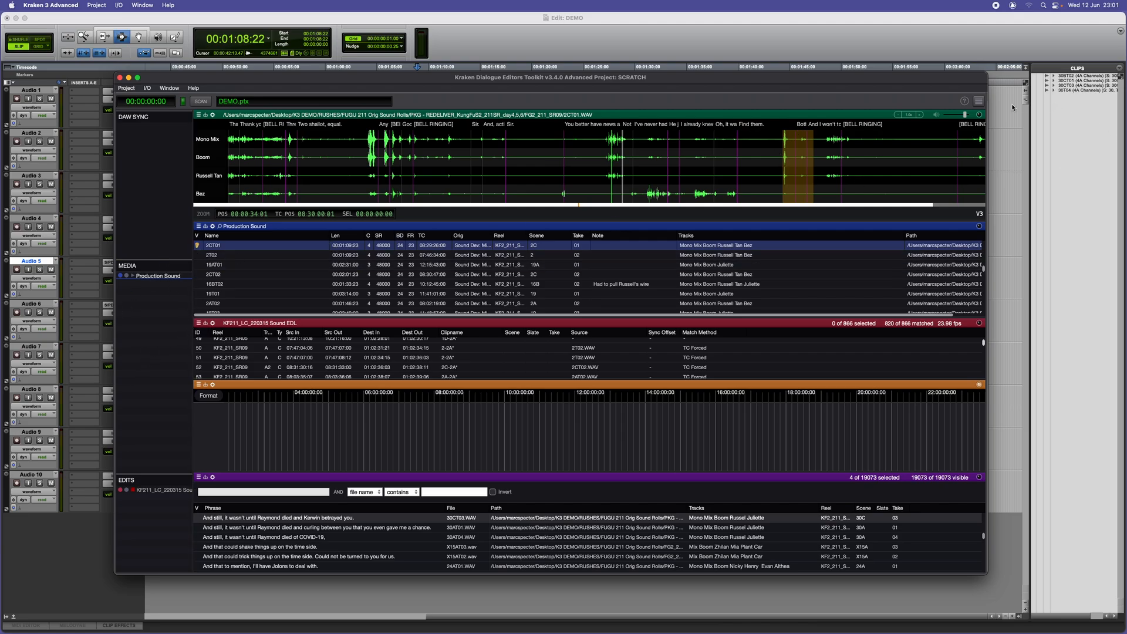
Step: Move the Phrase panel directly above the Sound EDL panel, hiding the timeline
left_click(979, 101)
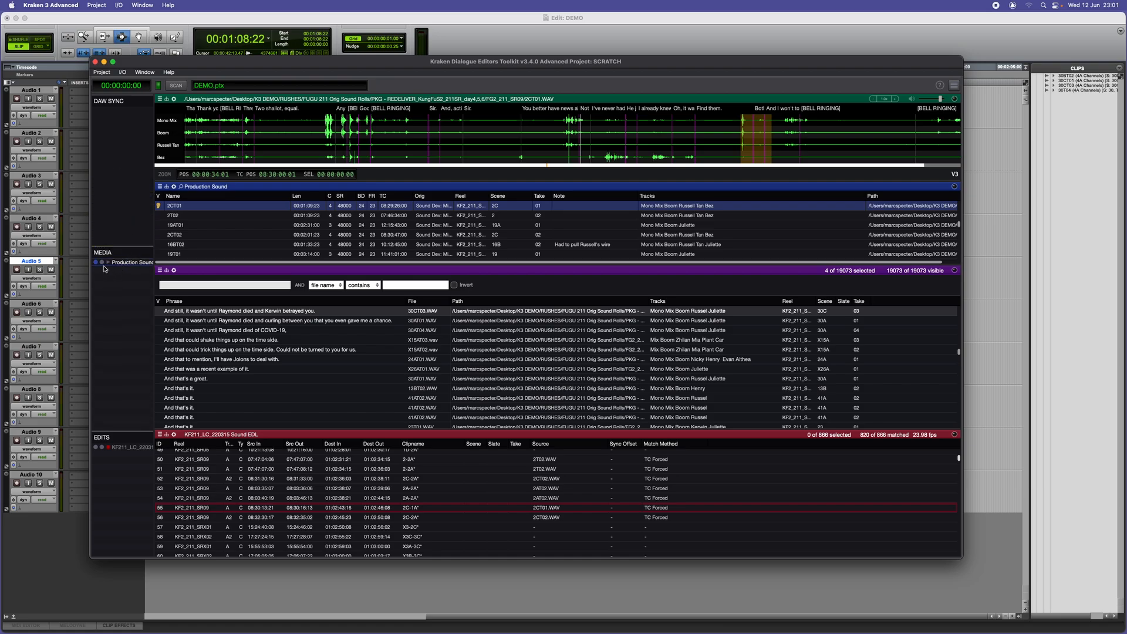
mouse_move(168, 279)
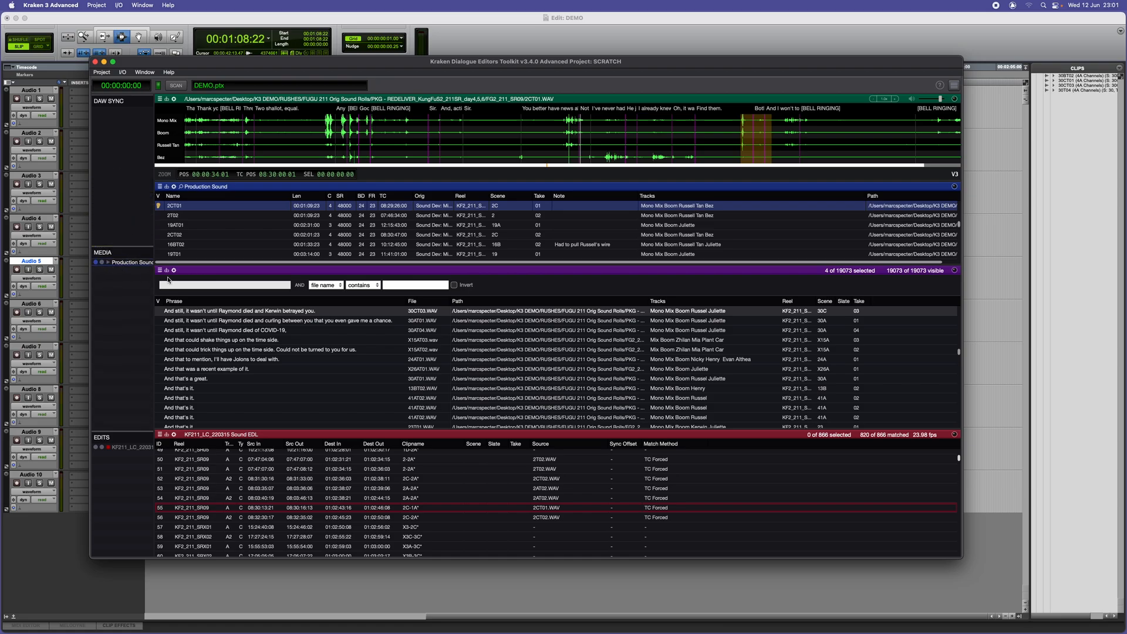
Step: Expand Production Sound in the Media sidebar to list its individual SR sound rolls
left_click(160, 270)
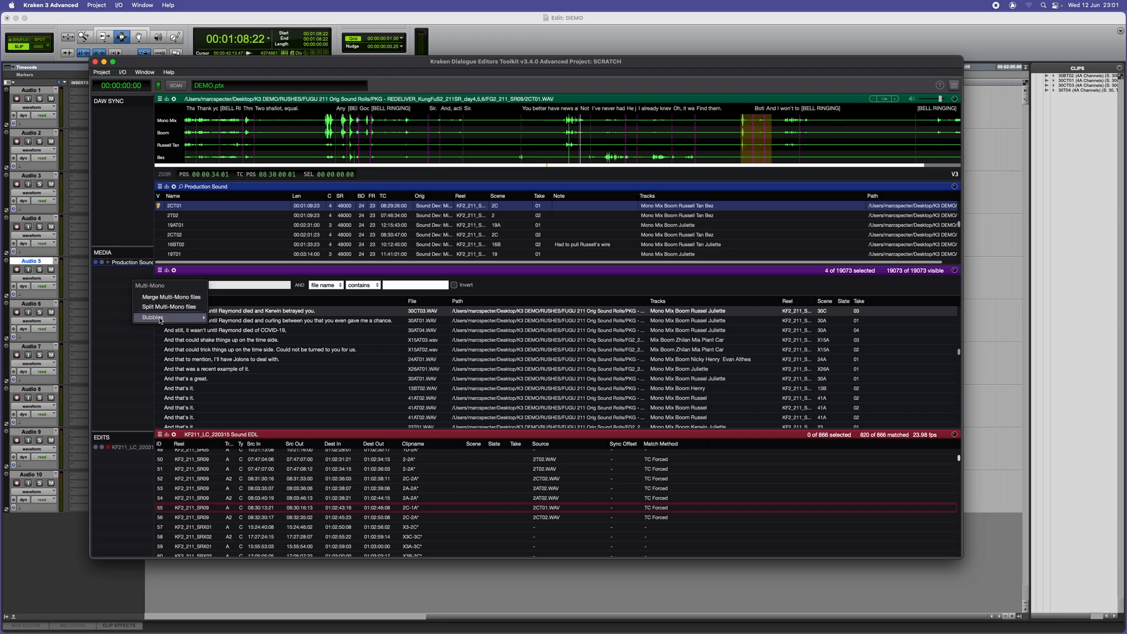
left_click(158, 319)
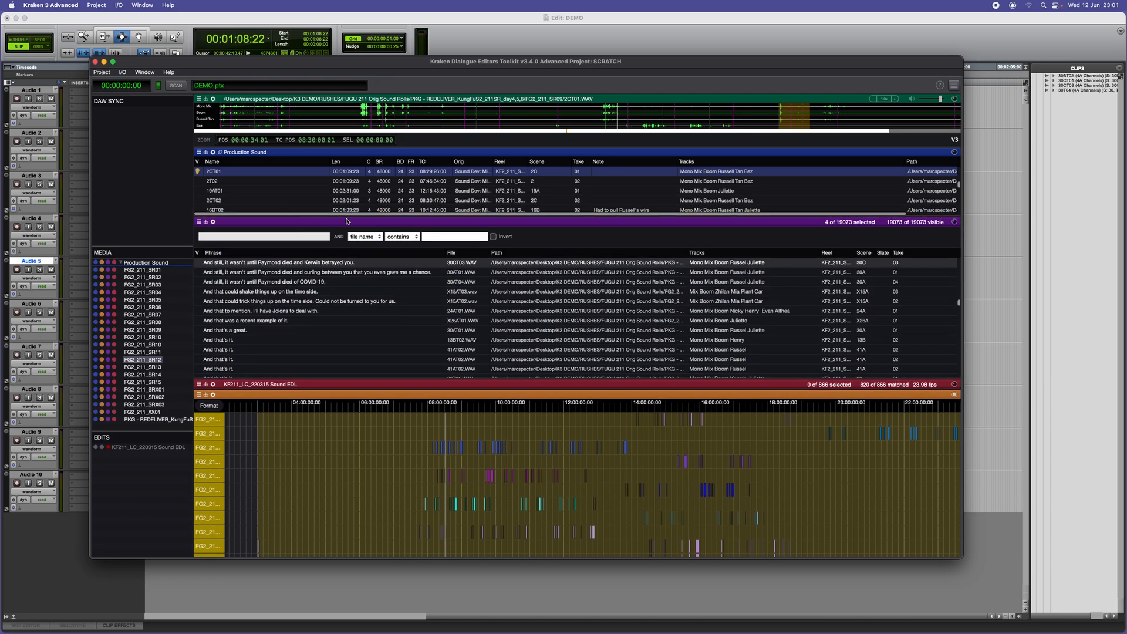
mouse_move(925, 229)
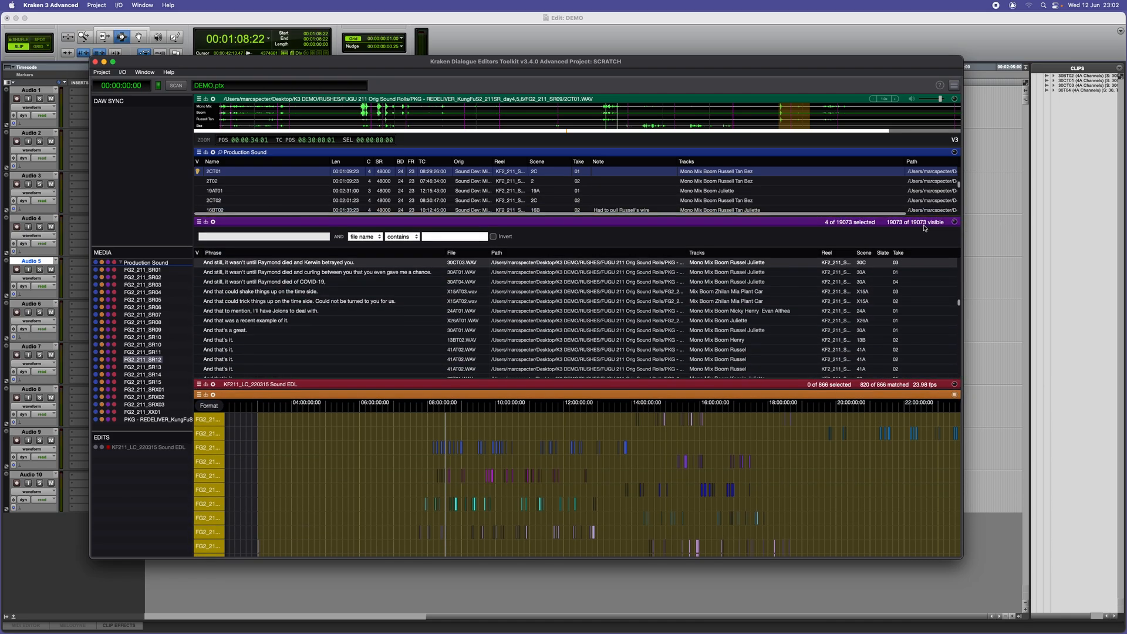
mouse_move(927, 229)
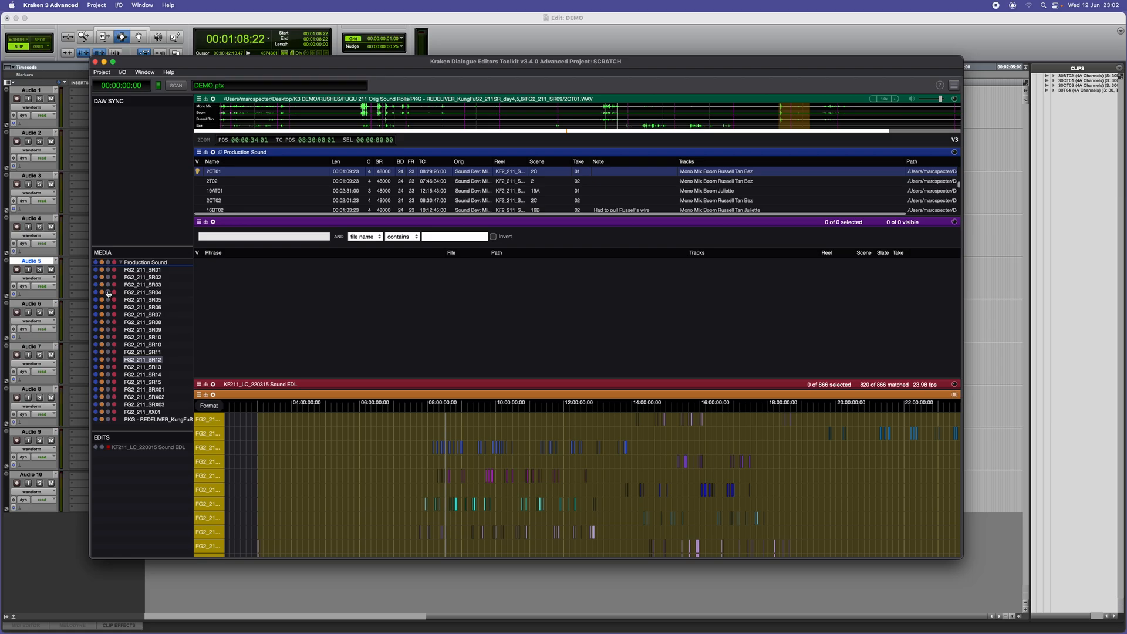
mouse_move(108, 293)
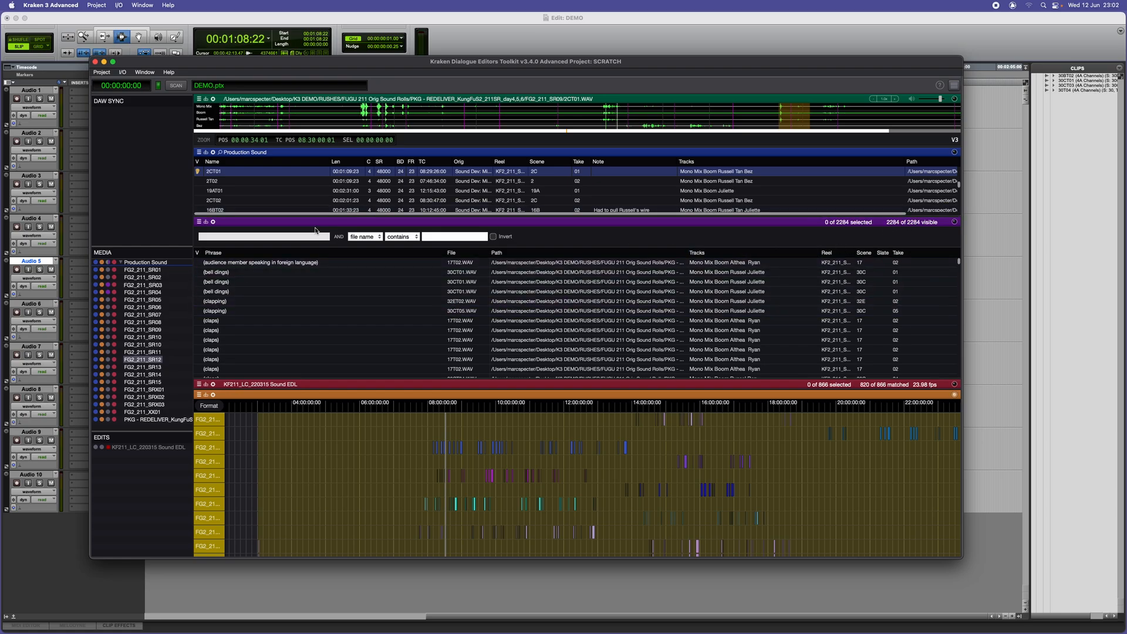
mouse_move(361, 393)
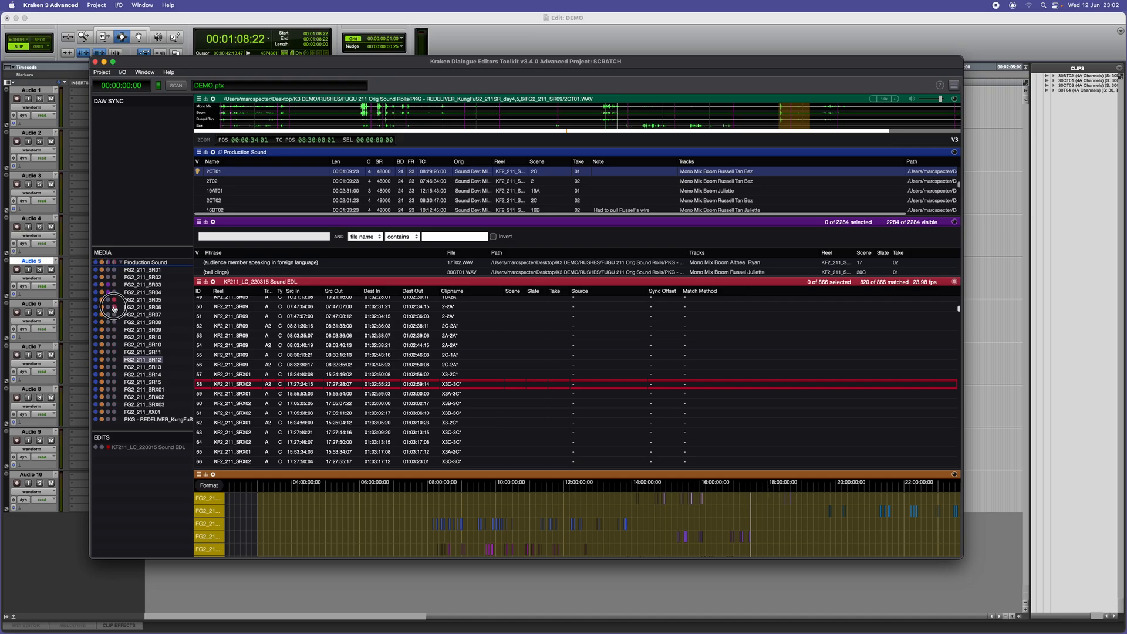
mouse_move(114, 302)
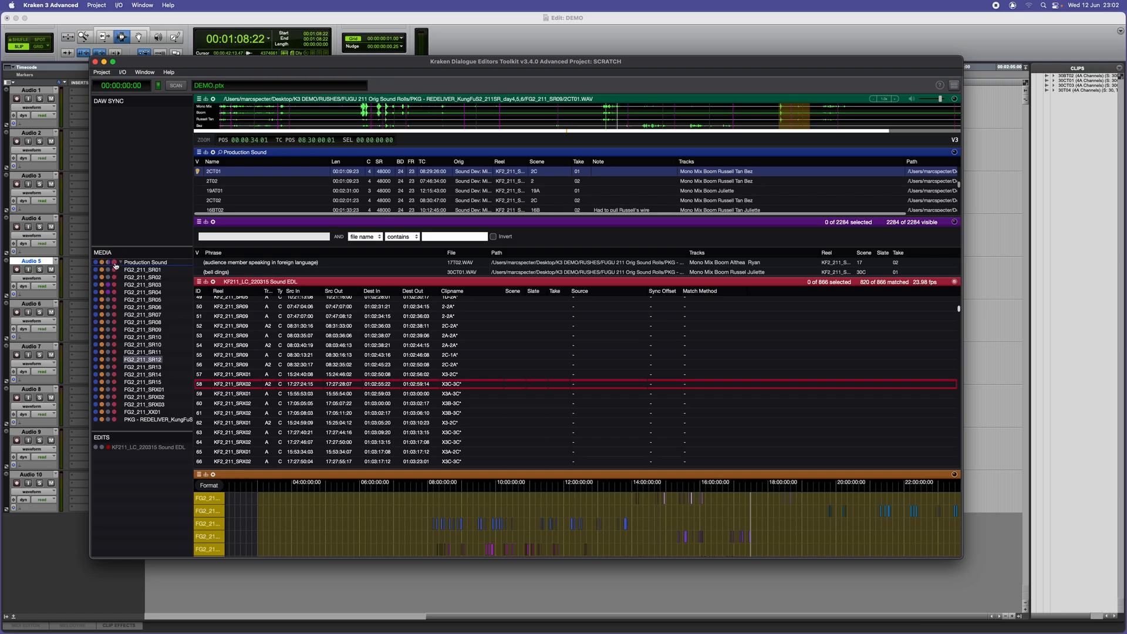
Step: Re-enable all sound rolls so 19073 phrases show, and place the Sound EDL list above the timeline
left_click(145, 262)
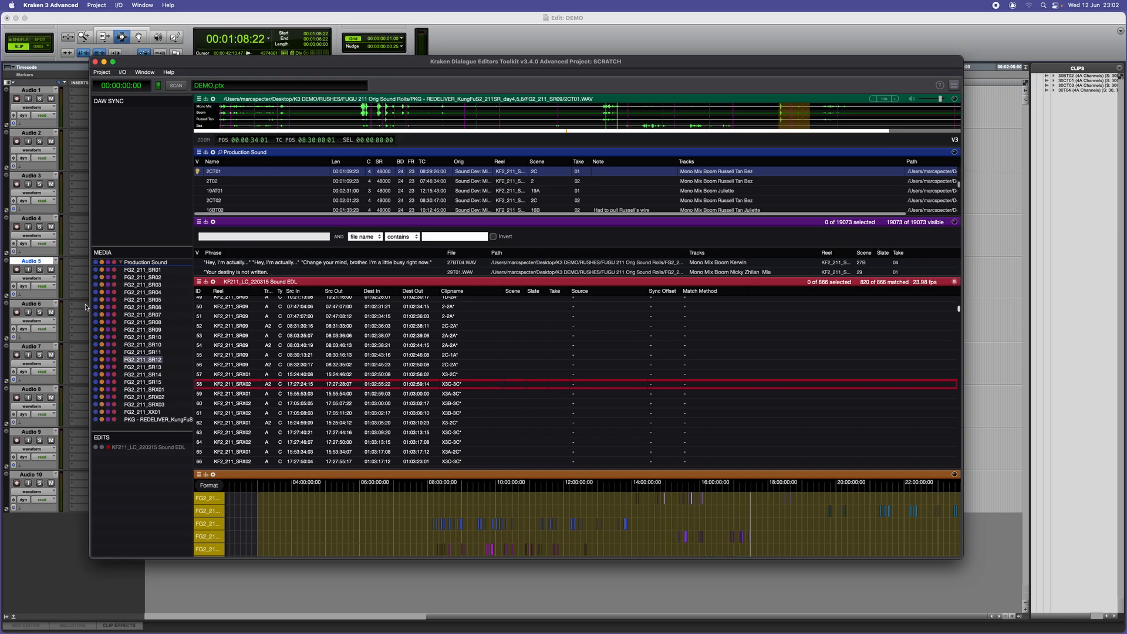
left_click(954, 85)
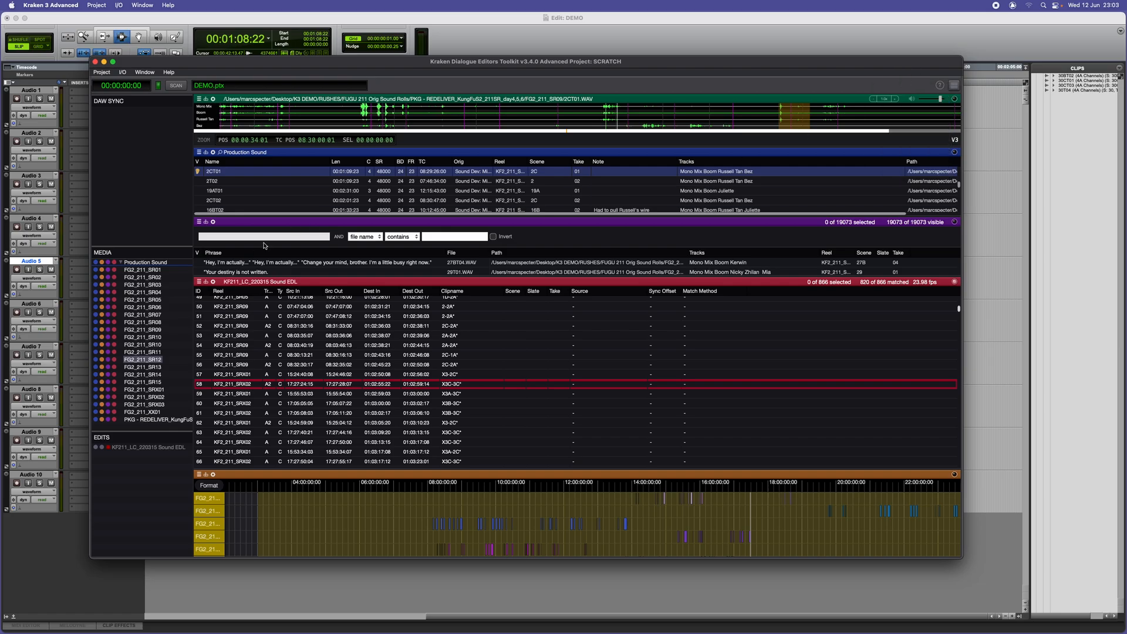
mouse_move(92, 277)
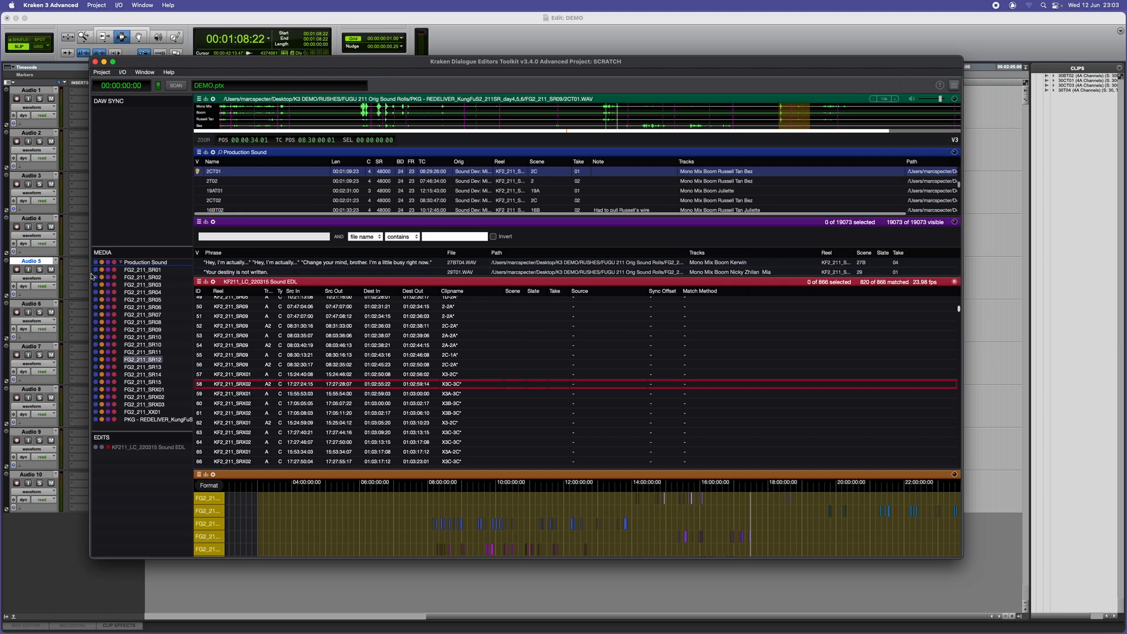
mouse_move(767, 137)
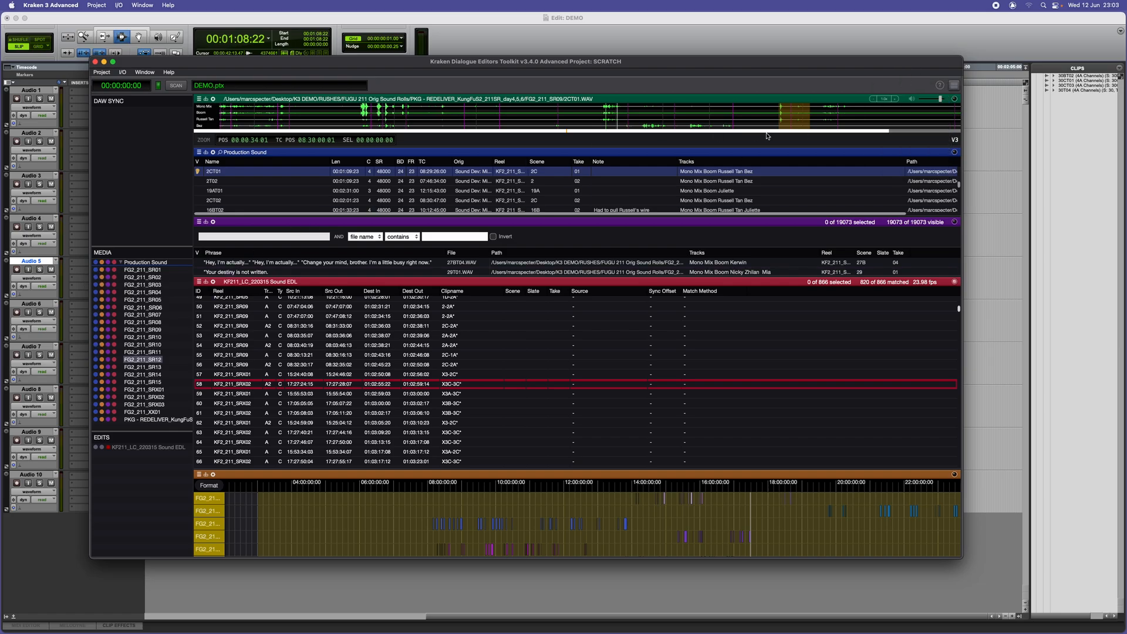
mouse_move(682, 142)
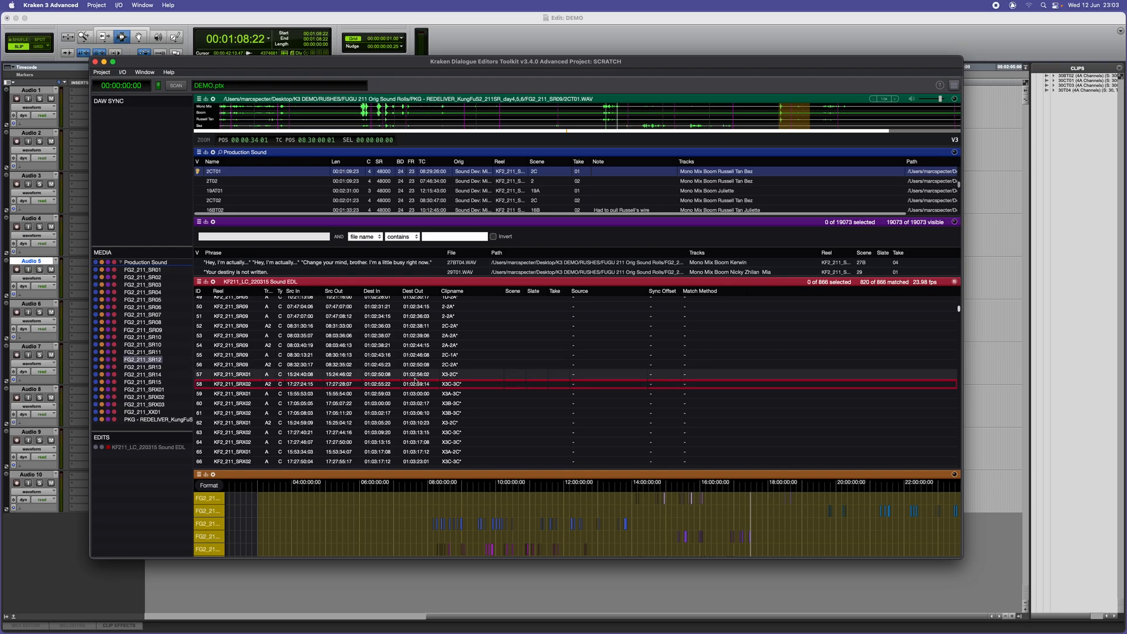
mouse_move(537, 396)
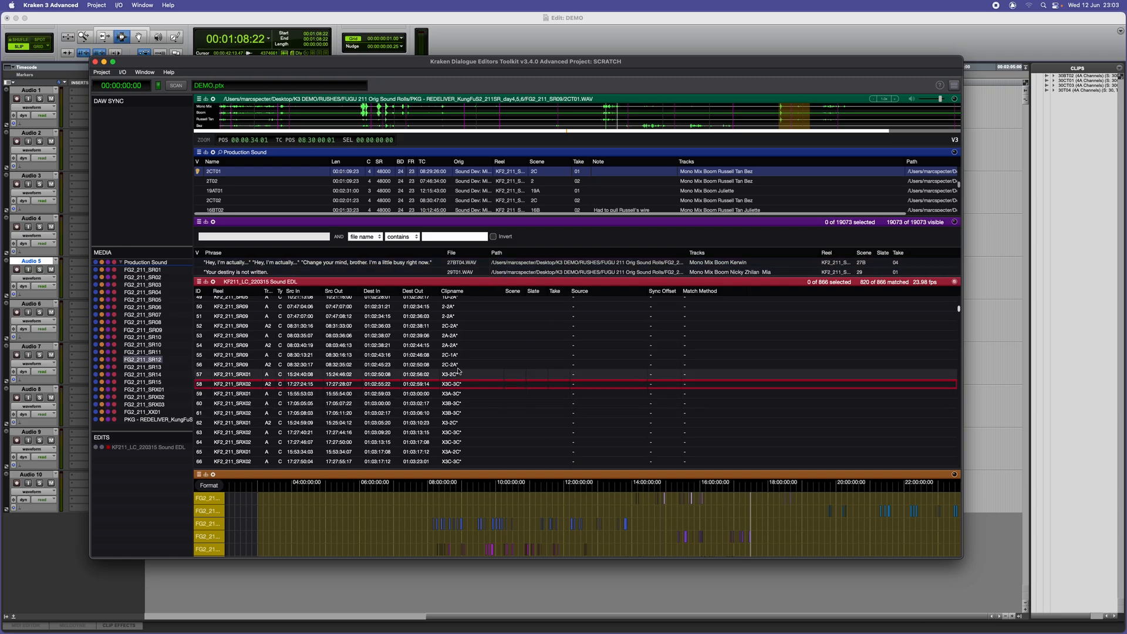
Step: Bring up the Matches actions for the 14 selected Sound EDL events
right_click(495, 302)
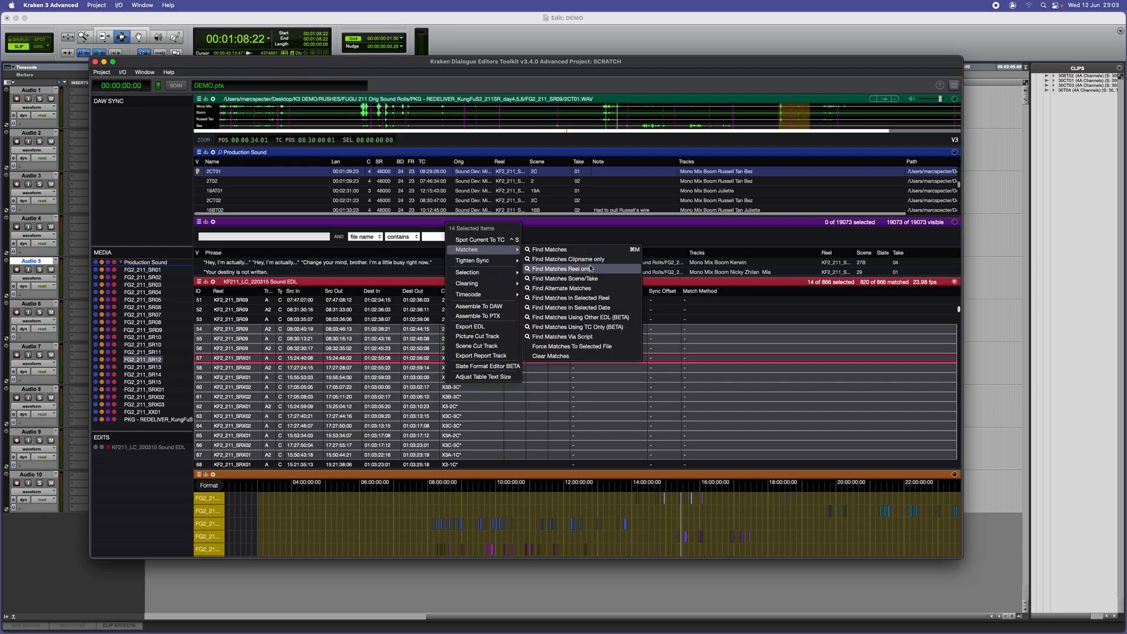
Step: Start Find Matches Via Script, showing the default reel-comparison Lua script for the 14 events
left_click(565, 337)
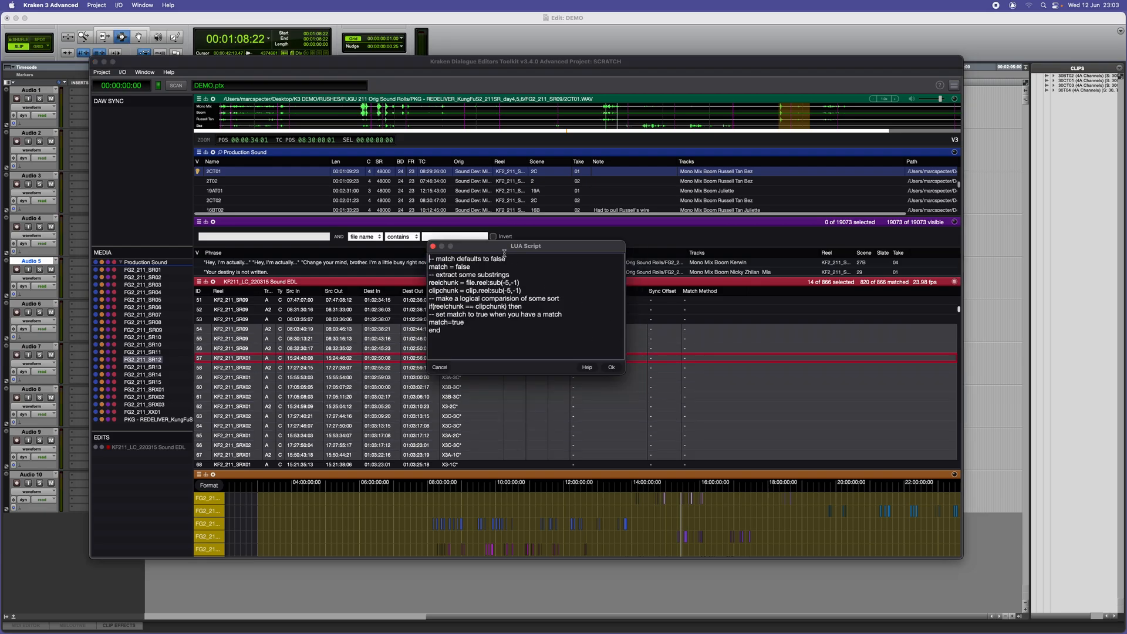
left_click_drag(526, 245, 511, 254)
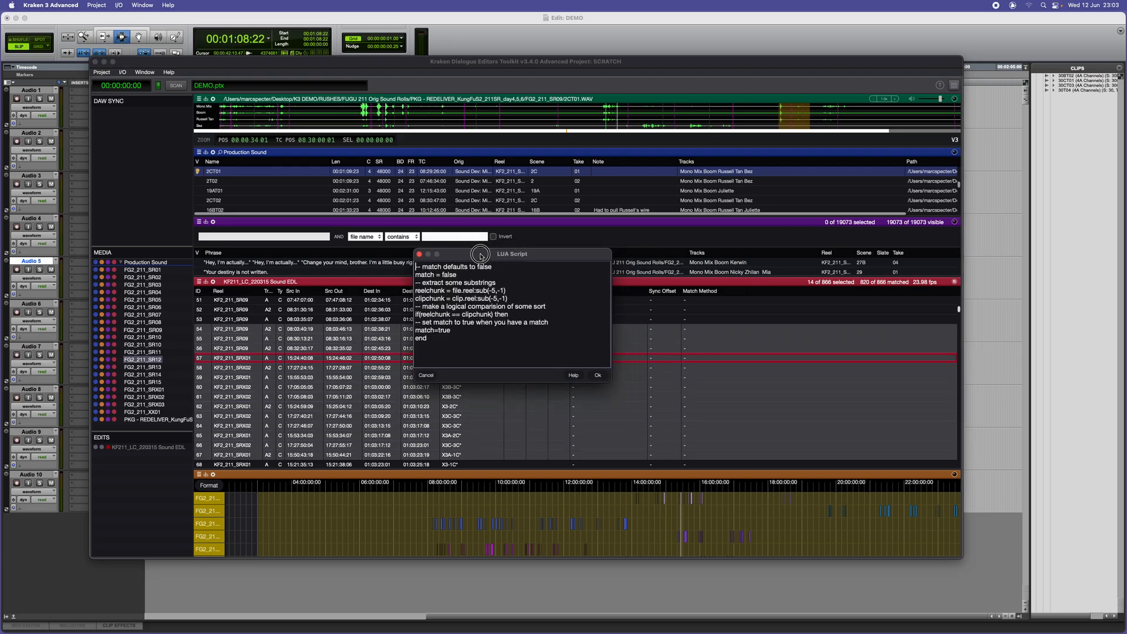
left_click_drag(512, 254, 467, 276)
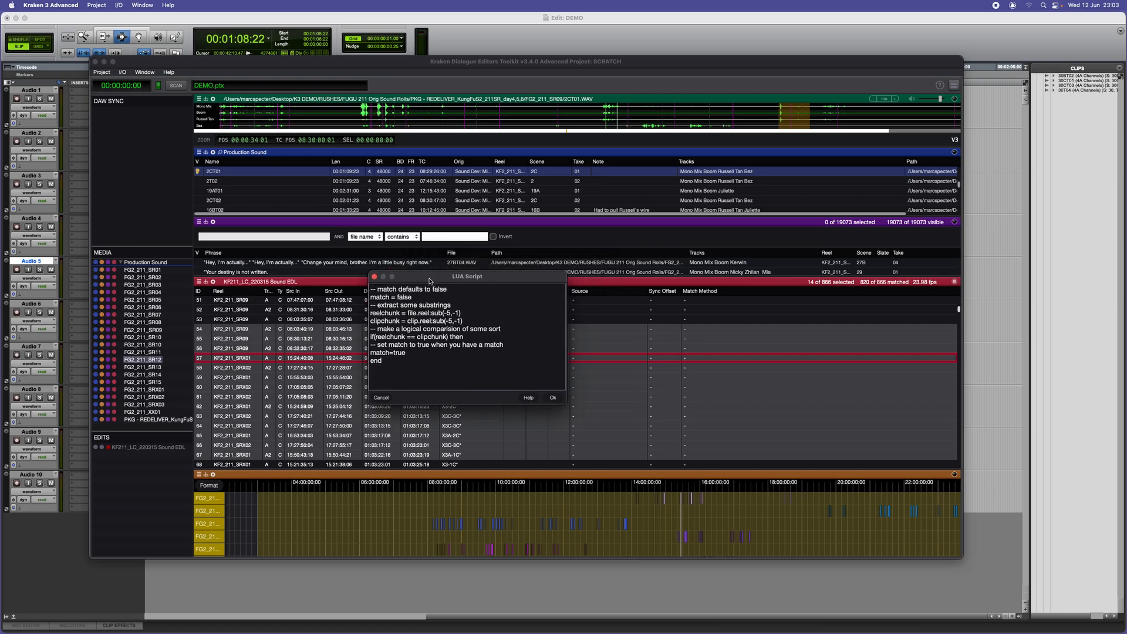
left_click_drag(467, 276, 482, 251)
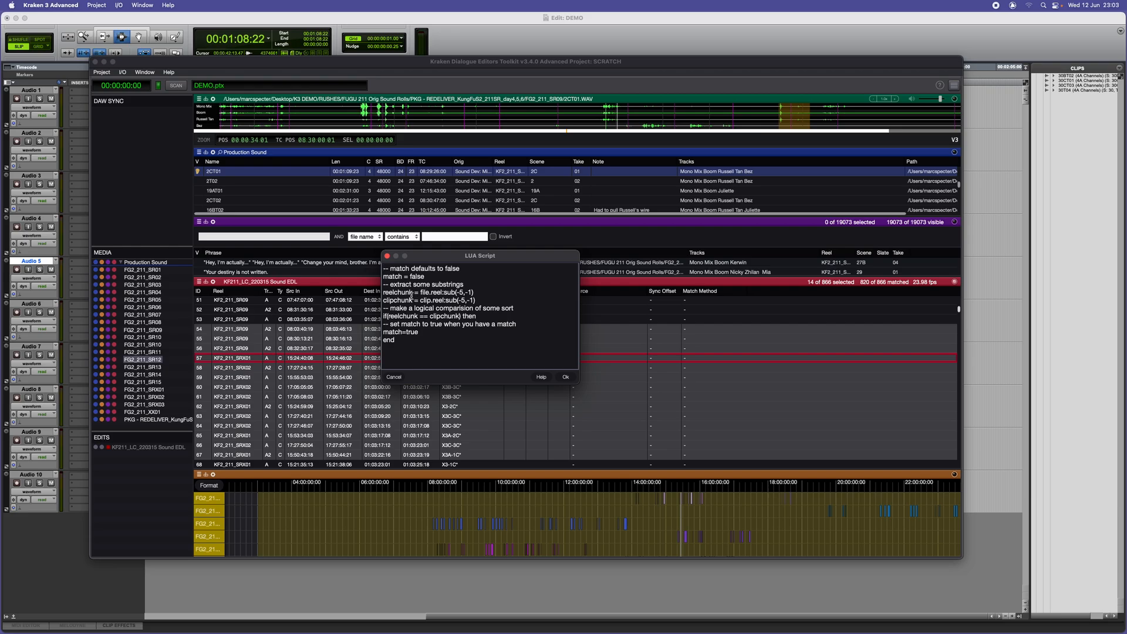
mouse_move(252, 456)
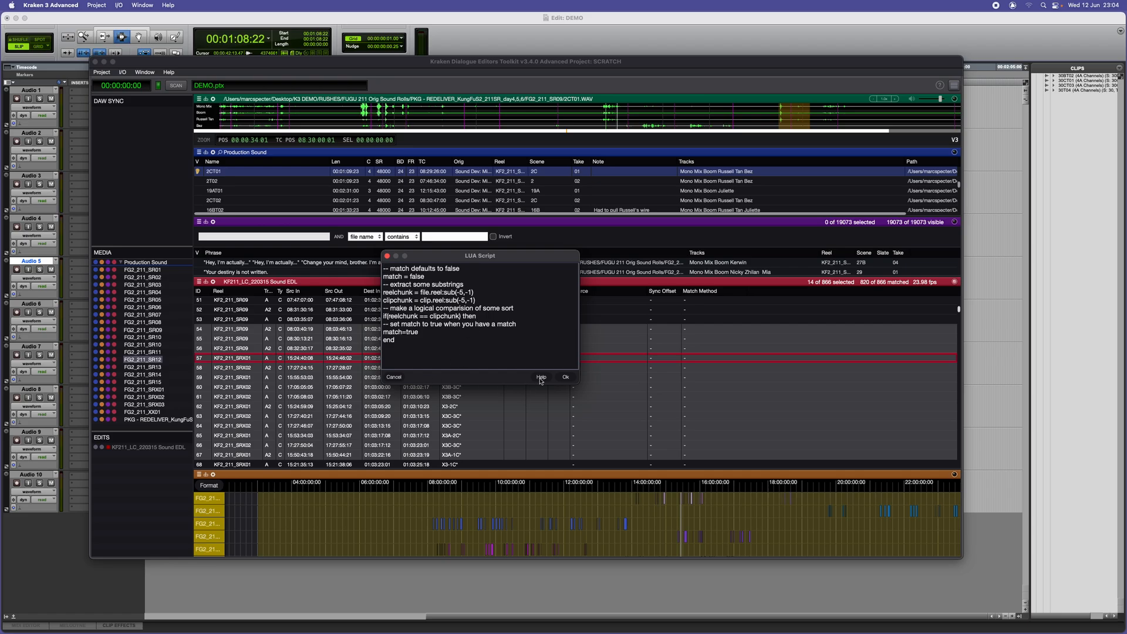
left_click(539, 377)
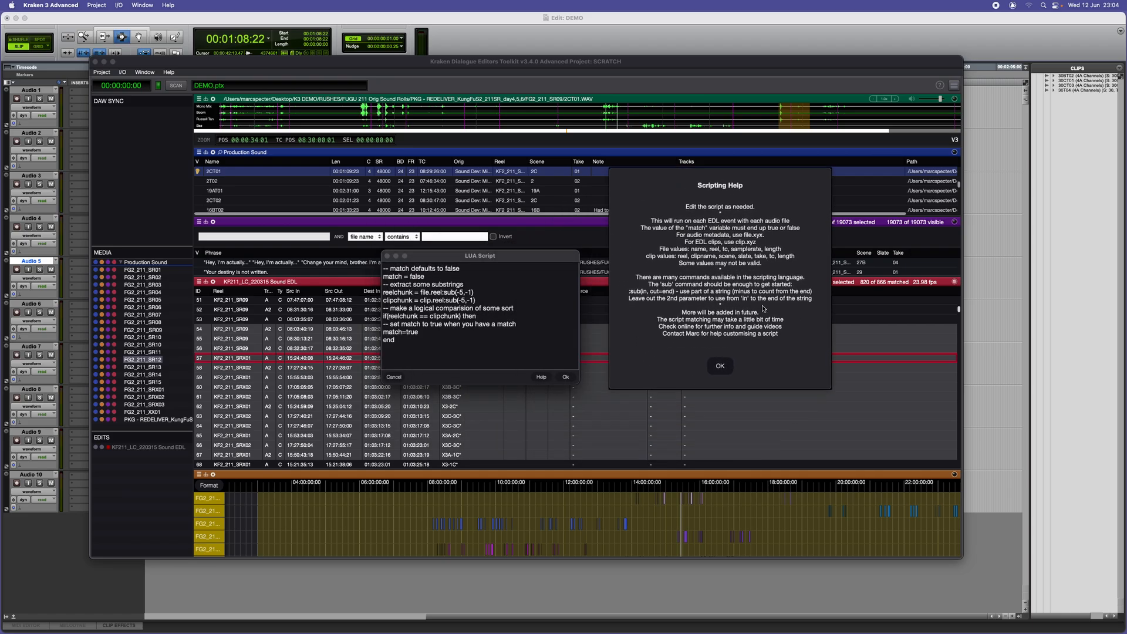
mouse_move(722, 369)
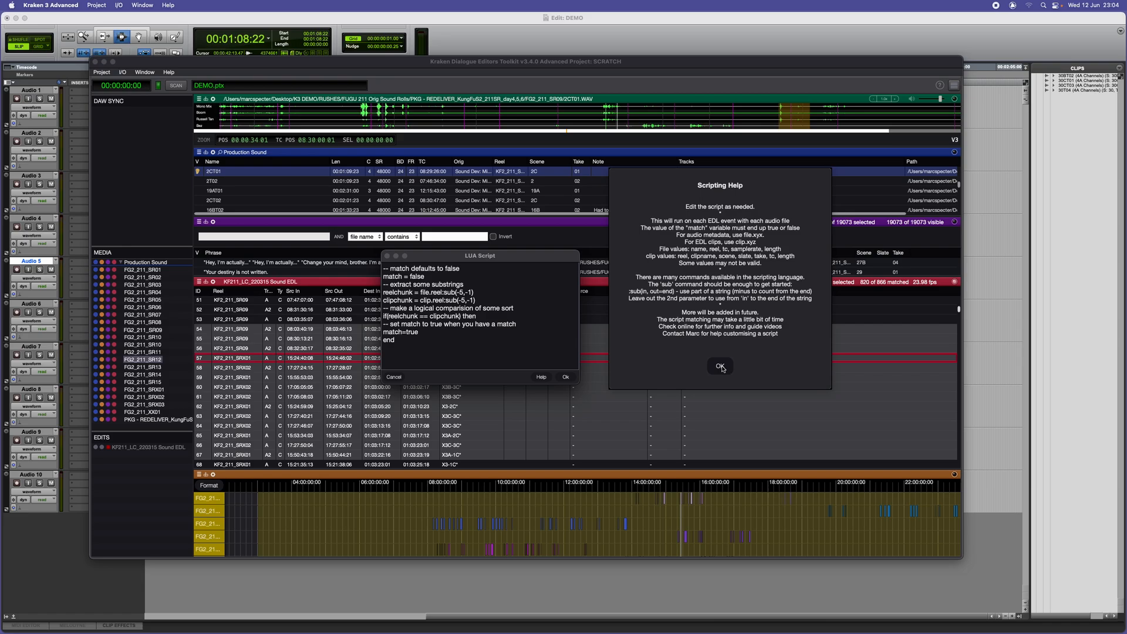
left_click(718, 365)
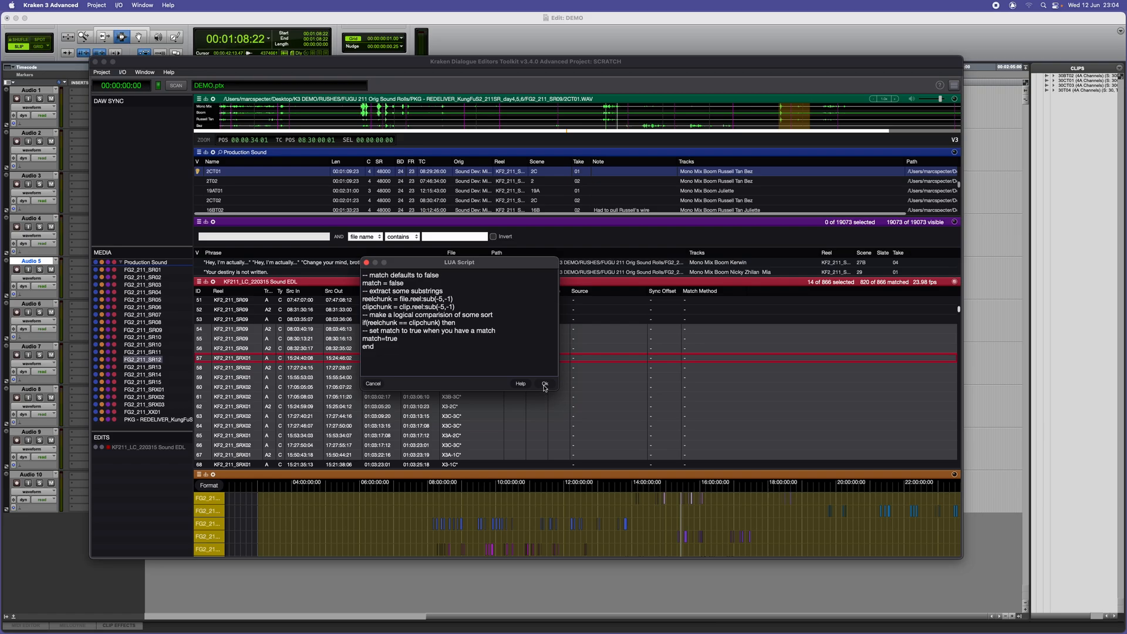
Step: Run the reel-and-clipname Lua script so 820 of 866 events match, then bring the script editor back
left_click(544, 383)
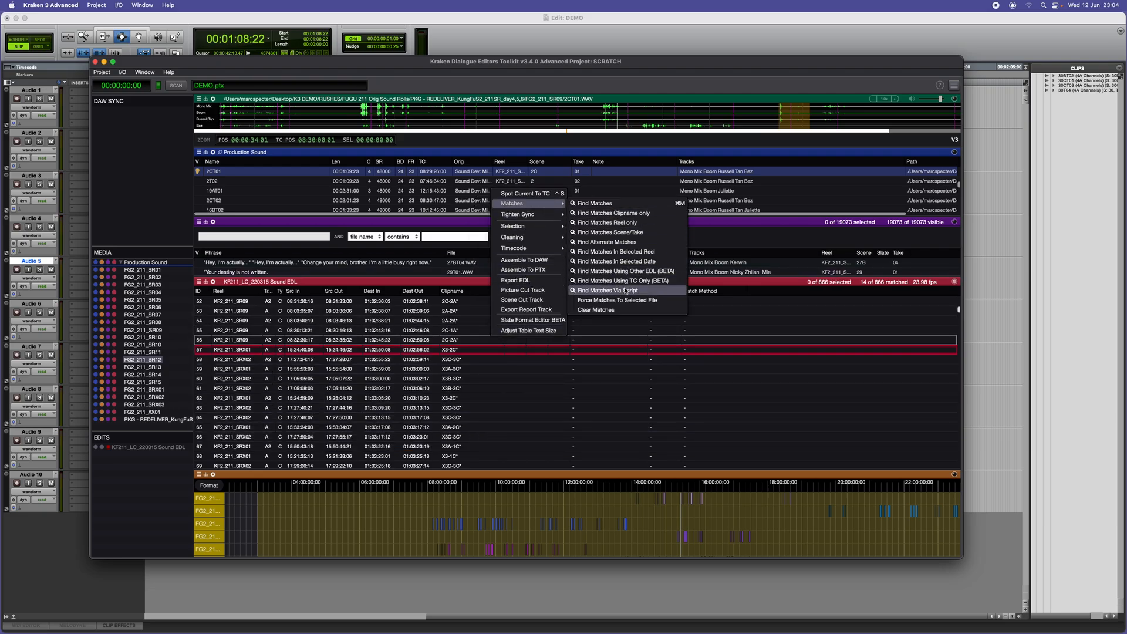
left_click(605, 290)
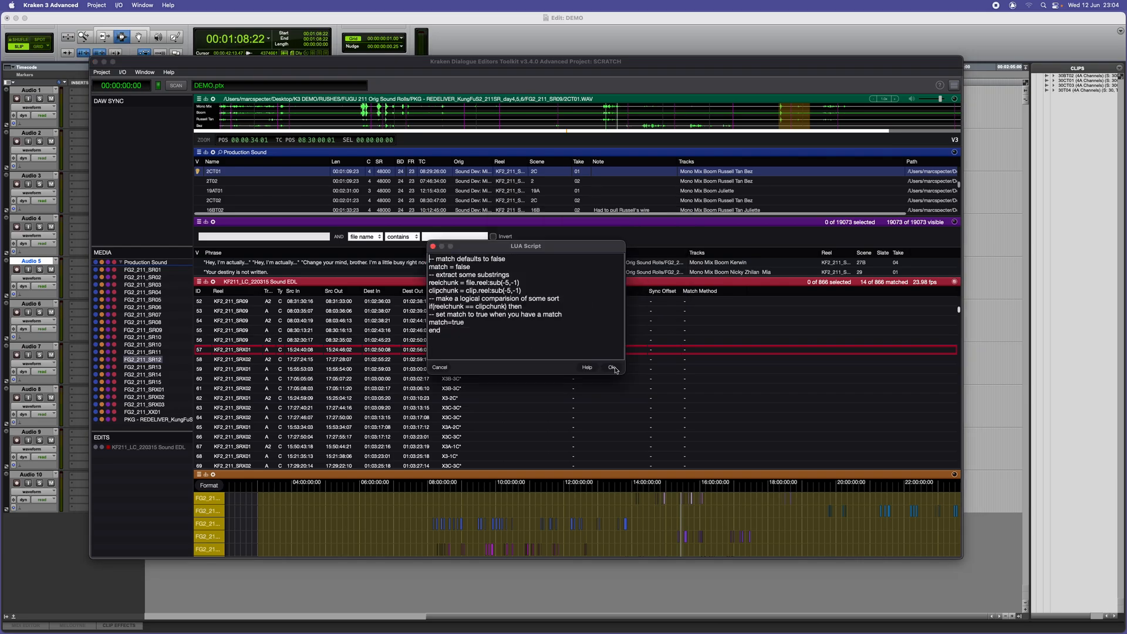
left_click(611, 367)
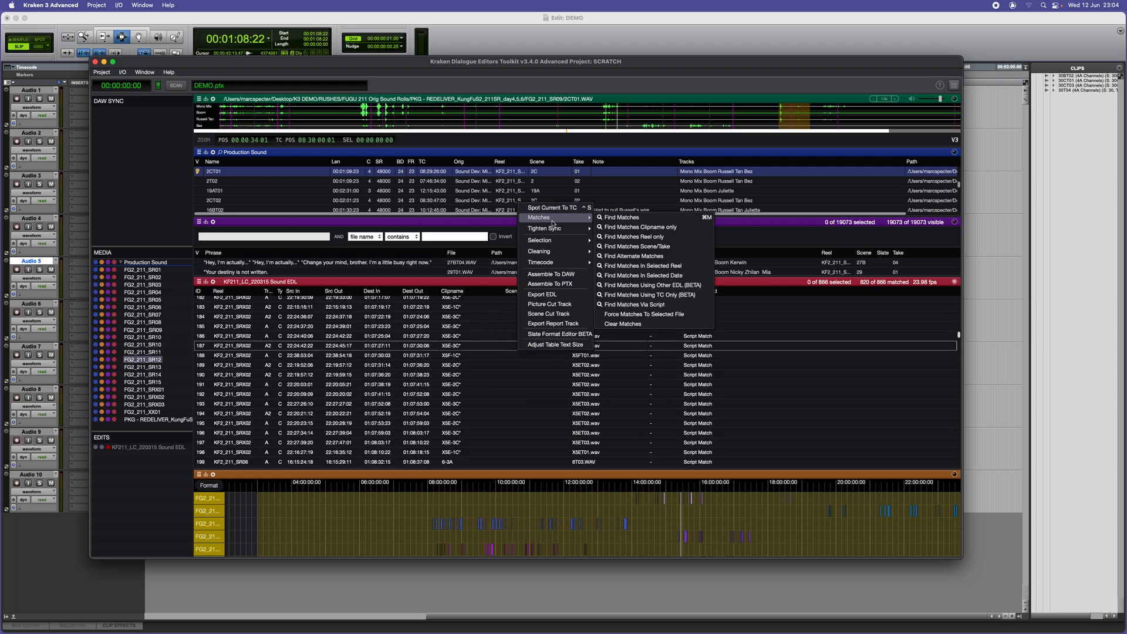
left_click(634, 304)
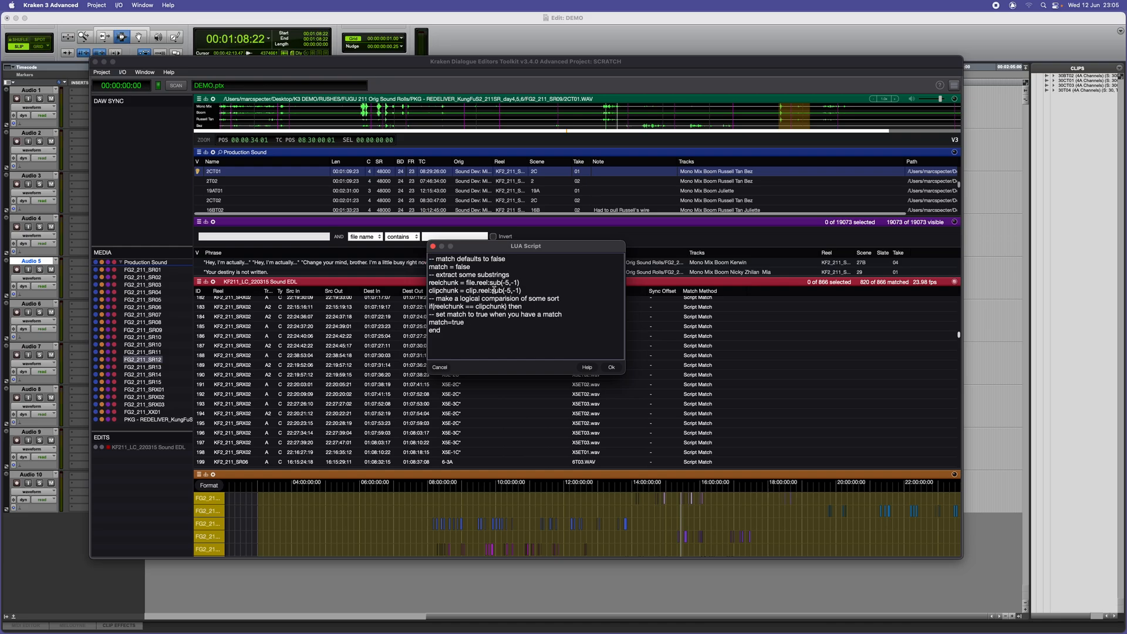
mouse_move(427, 260)
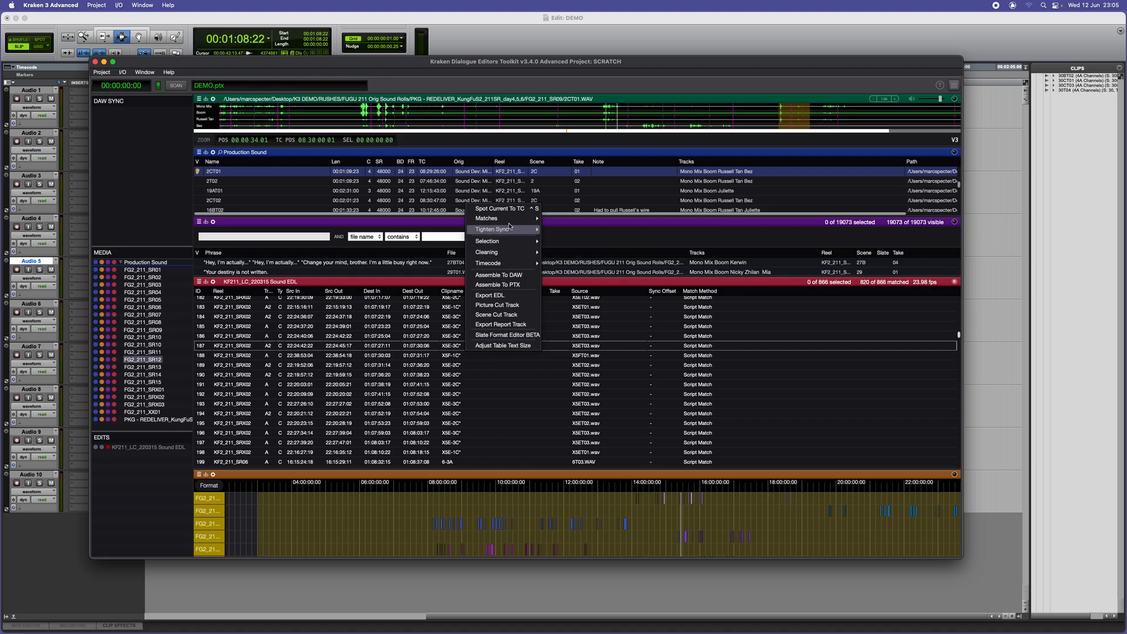
mouse_move(486, 218)
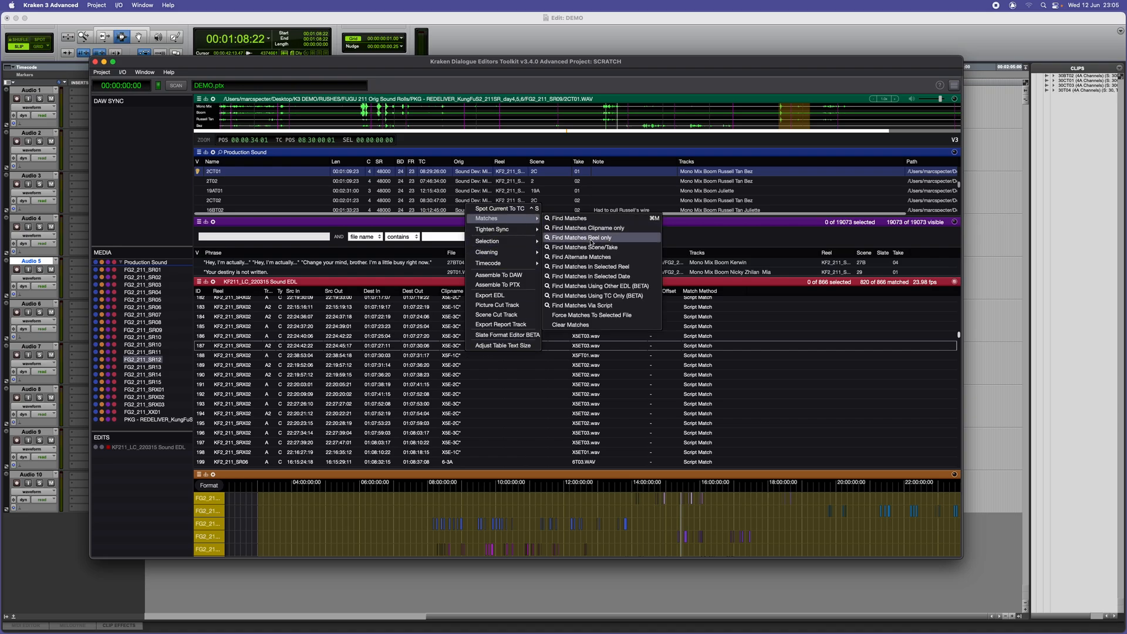
mouse_move(570, 324)
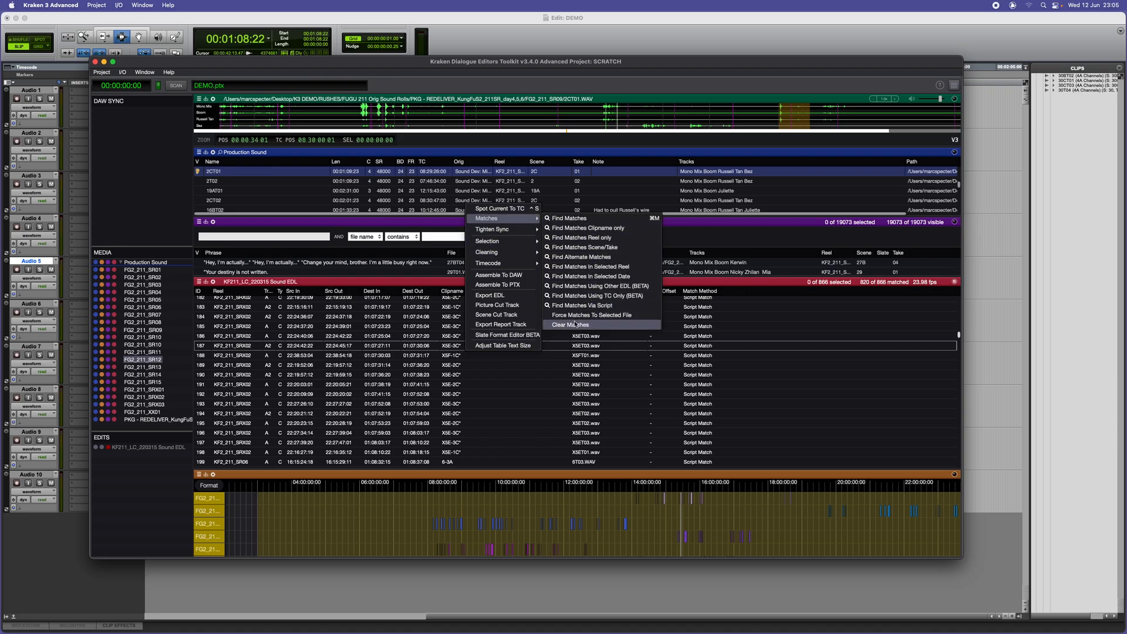
Step: Clear the source matches from the EDL events via Matches > Clear Matches
left_click(571, 324)
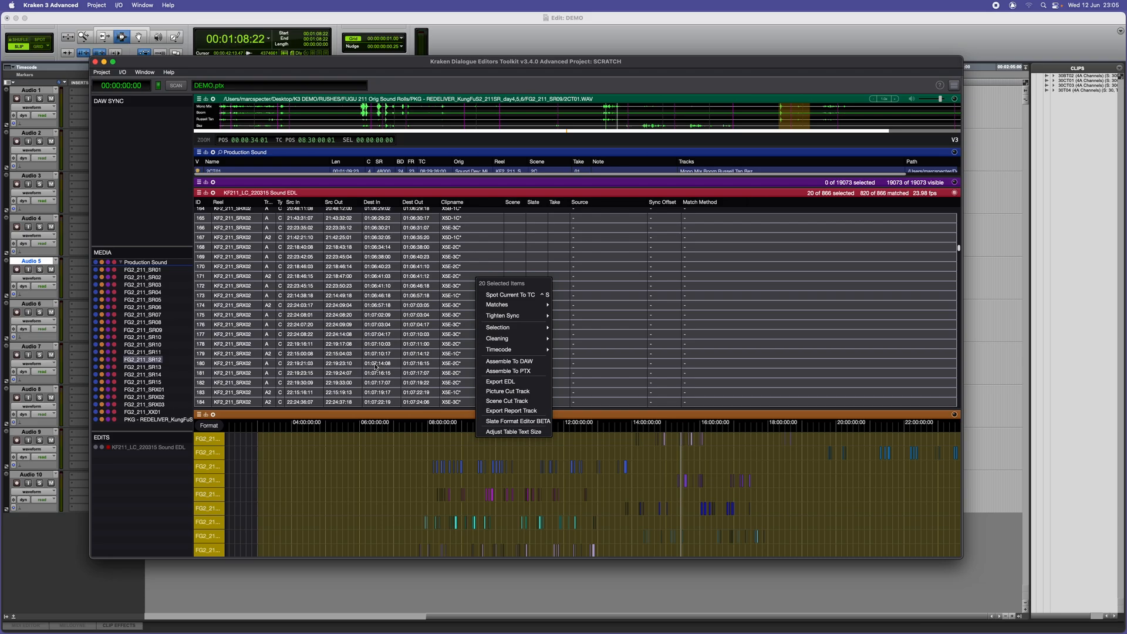
mouse_move(404, 379)
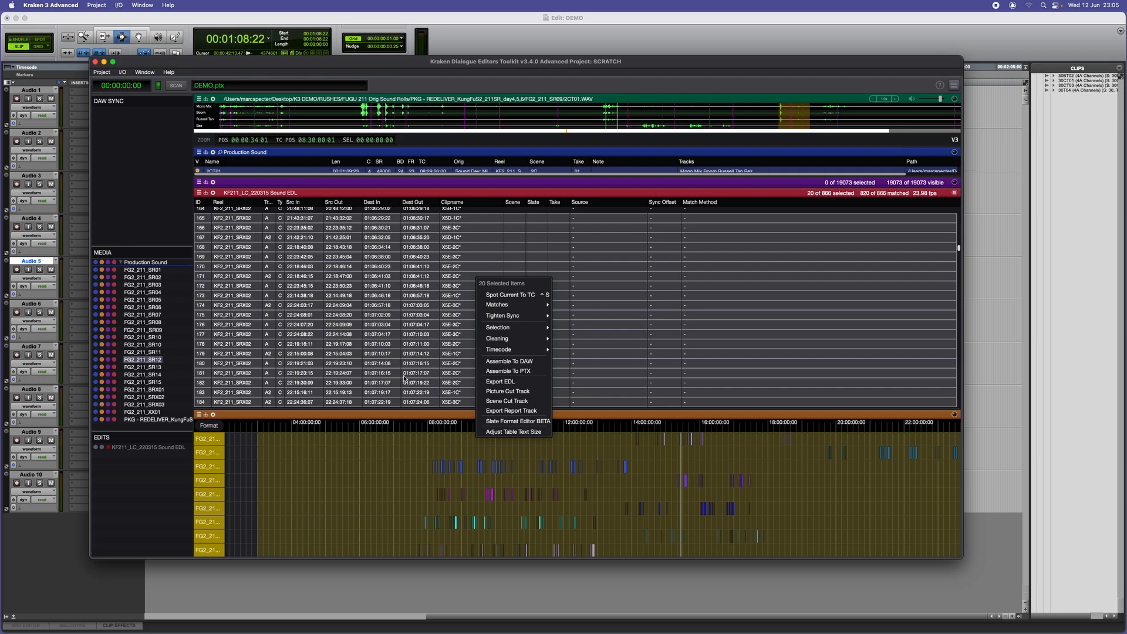
mouse_move(497, 350)
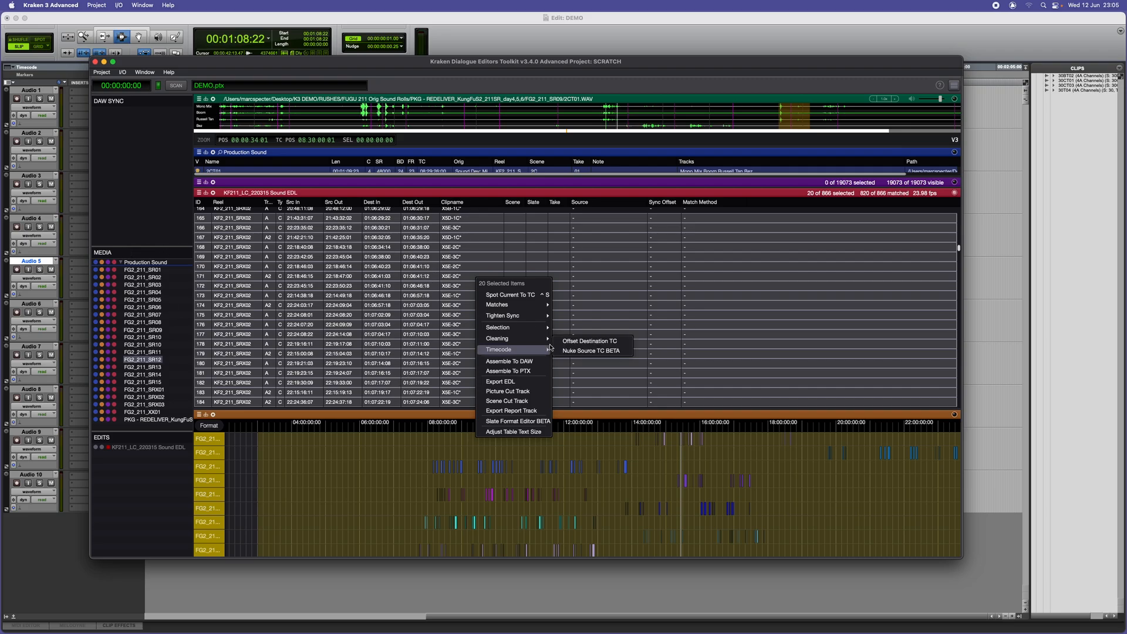
mouse_move(495, 338)
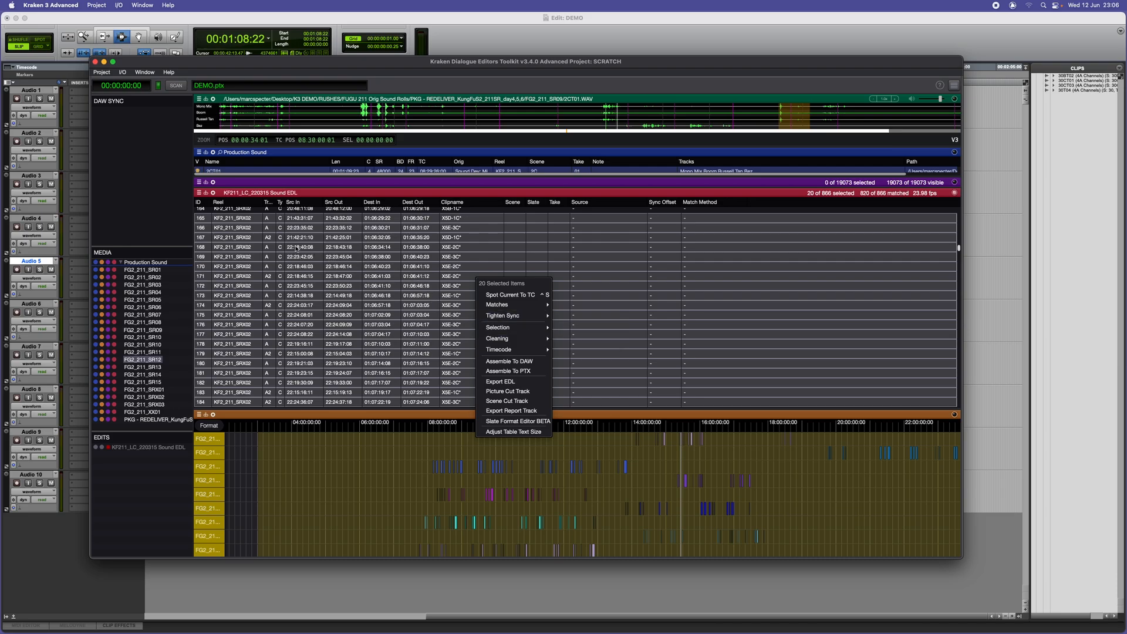
mouse_move(348, 354)
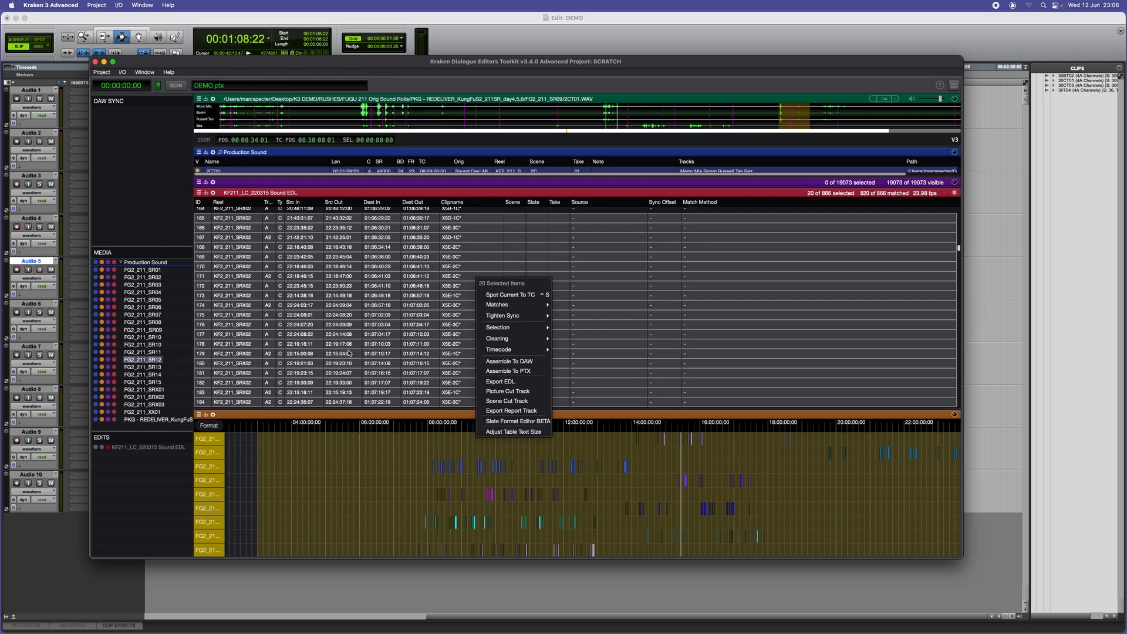
mouse_move(496, 304)
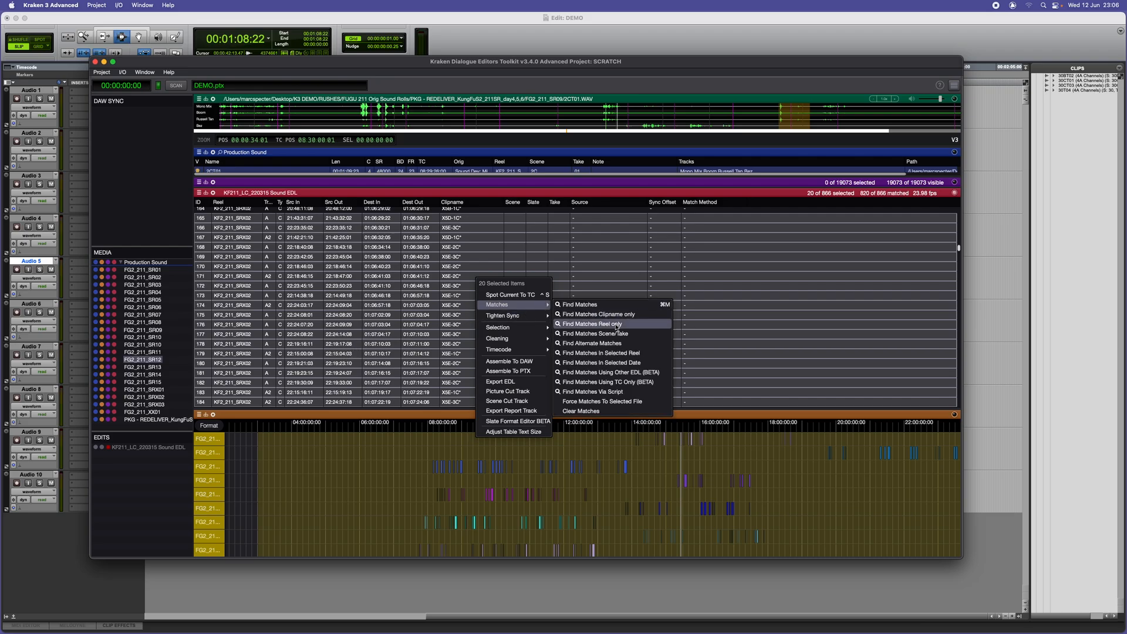
Step: Run Find Matches again on the 20 selected EDL events
left_click(594, 324)
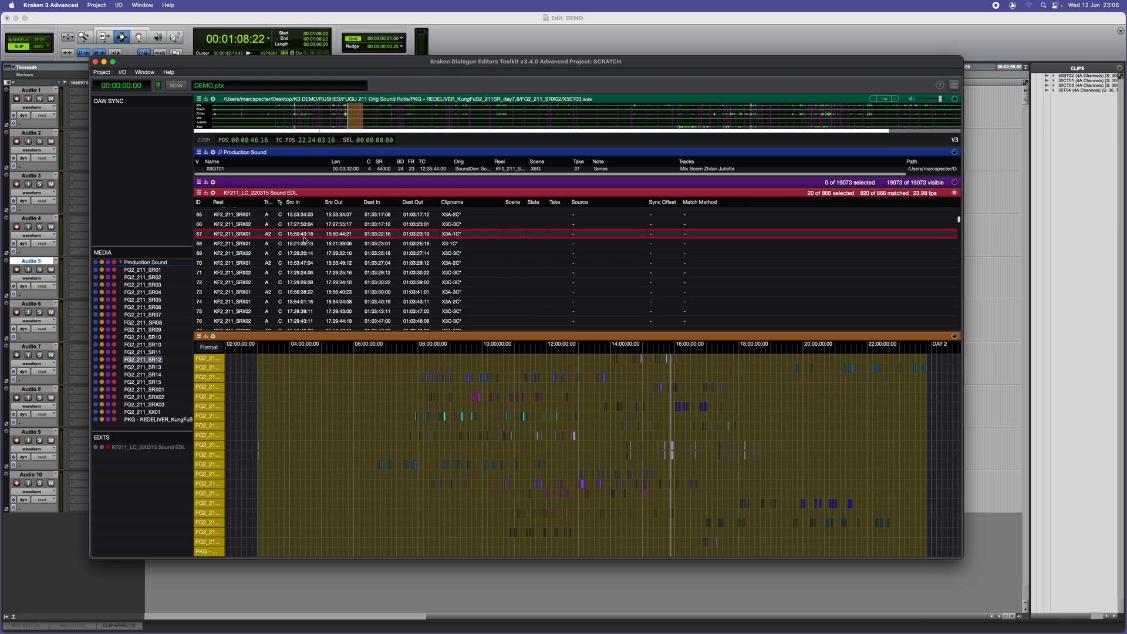
mouse_move(673, 447)
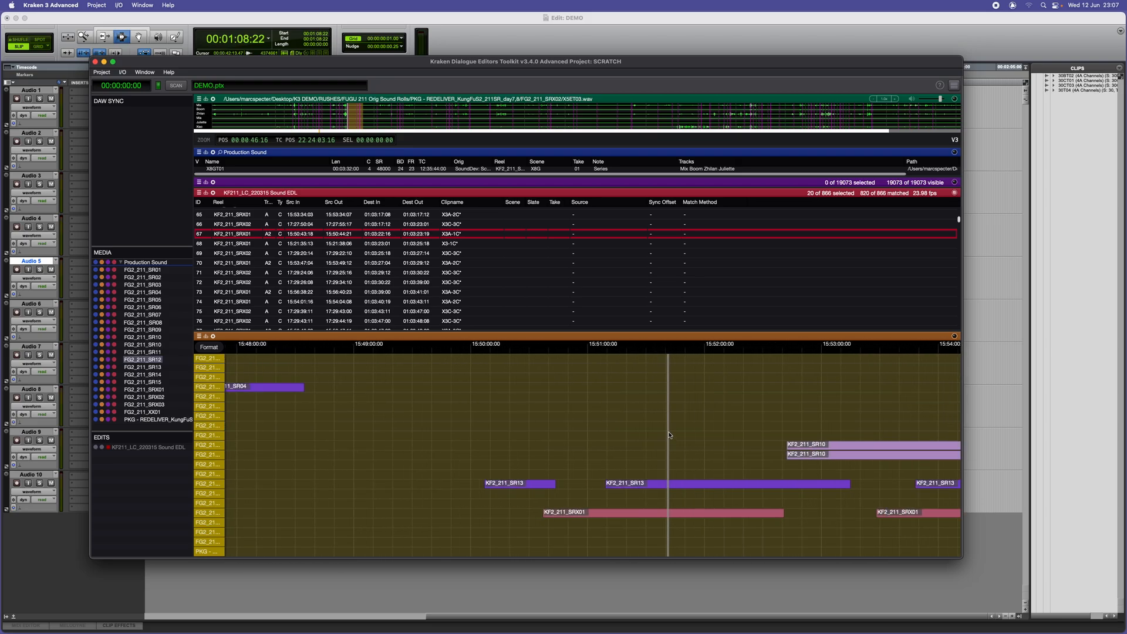
mouse_move(676, 492)
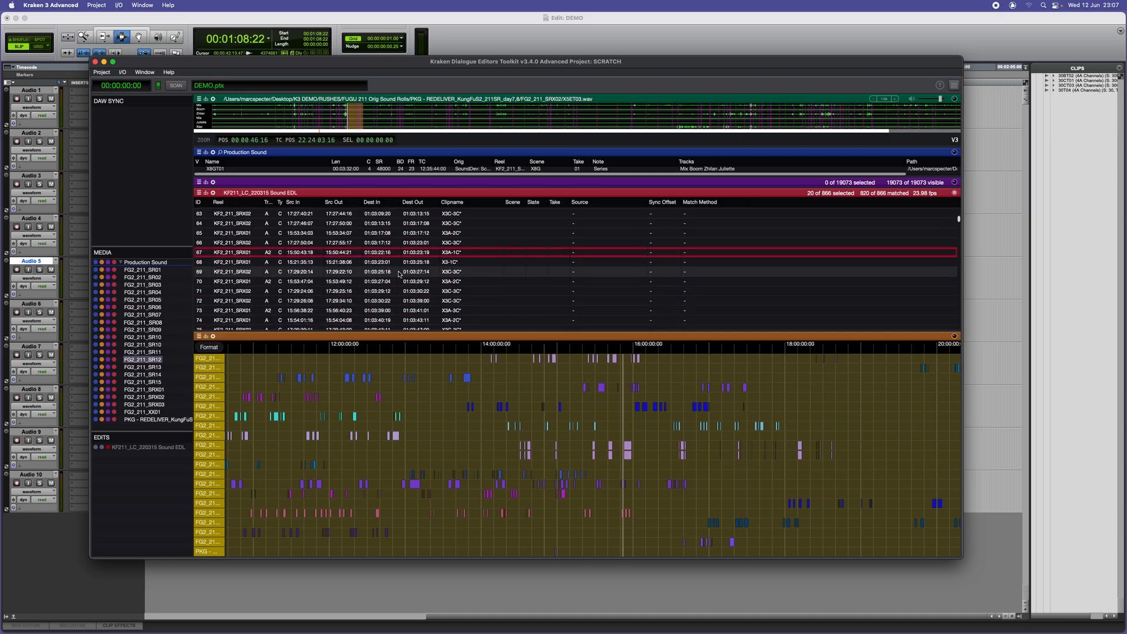
Step: Expand the speech panel to show the full 19073-phrase list with its search filter
left_click(403, 261)
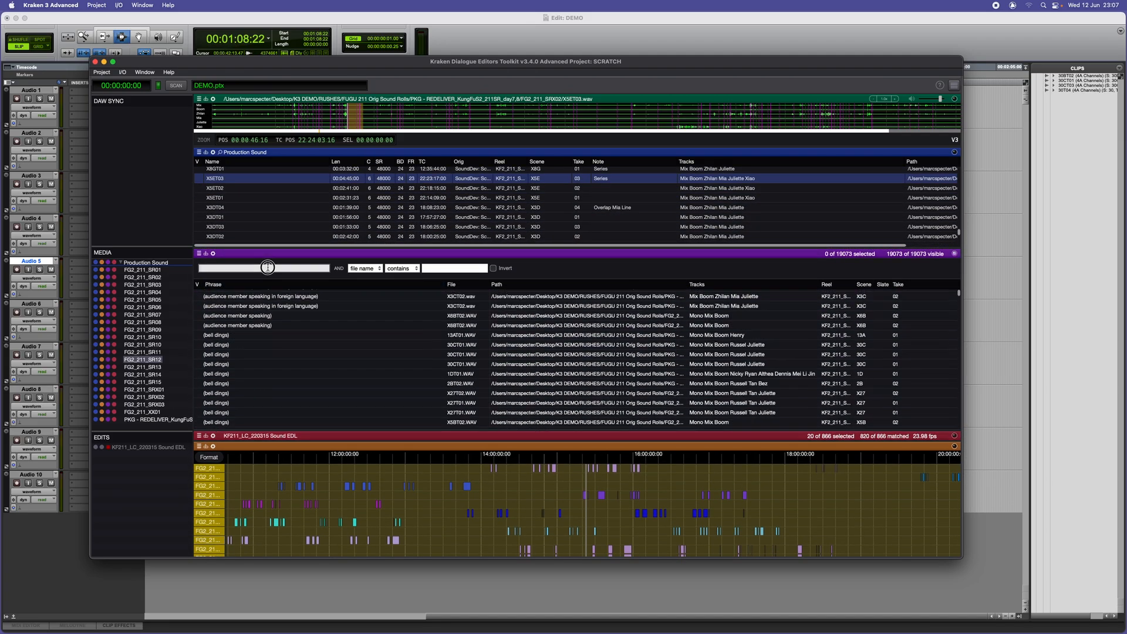
Step: Filter phrases to the 29 containing 'hello', Cmd-select seven of them, then clear the selection
type("hello")
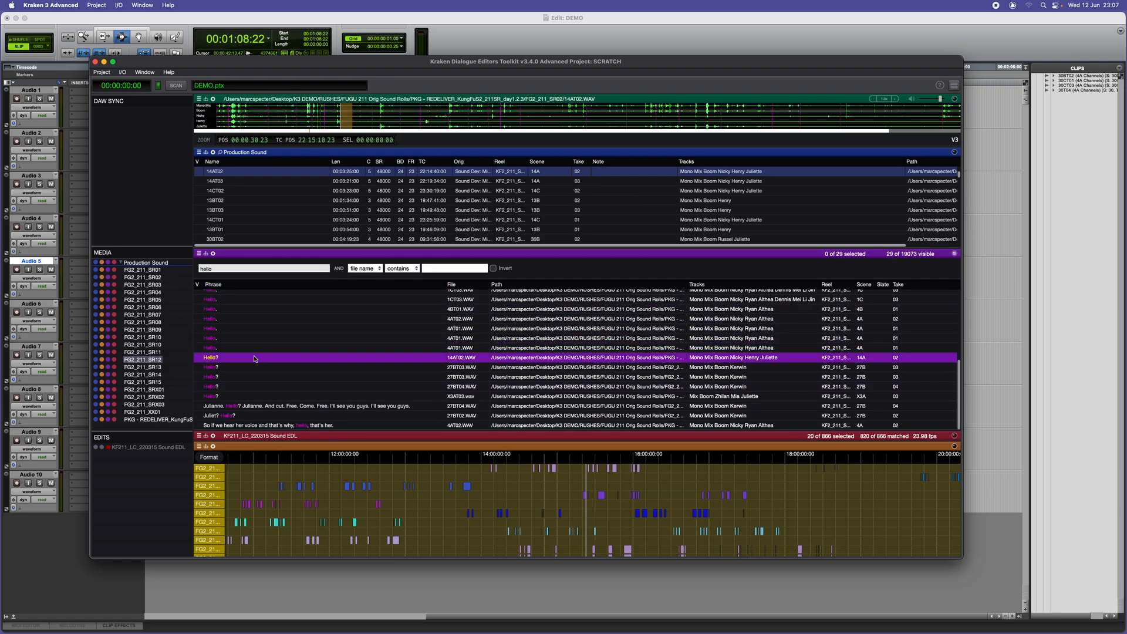
left_click(210, 377)
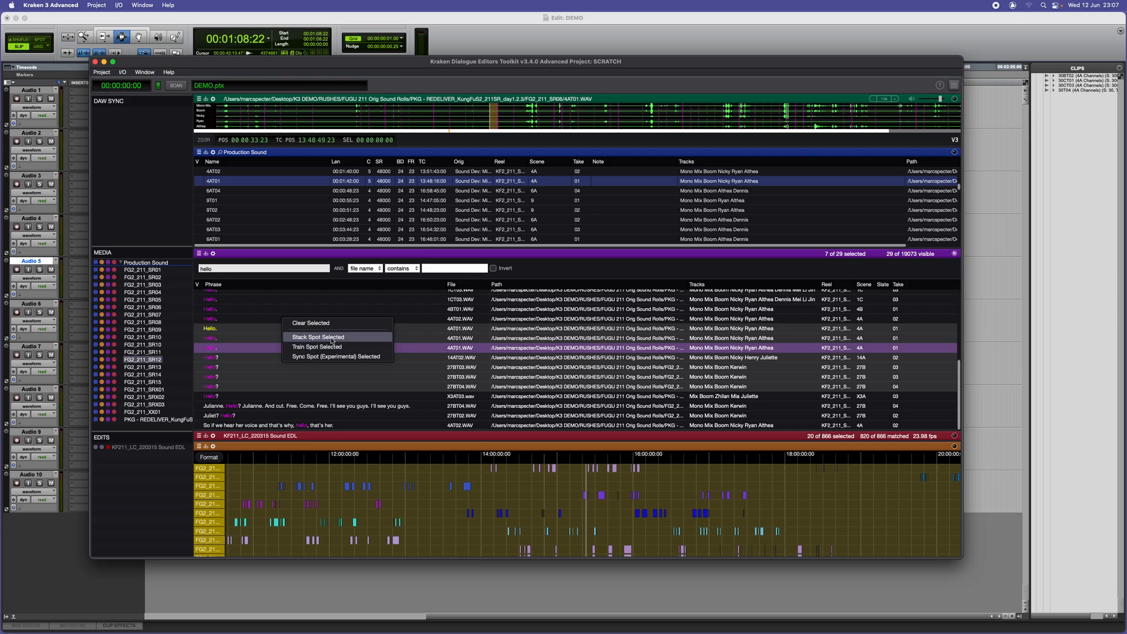
mouse_move(324, 323)
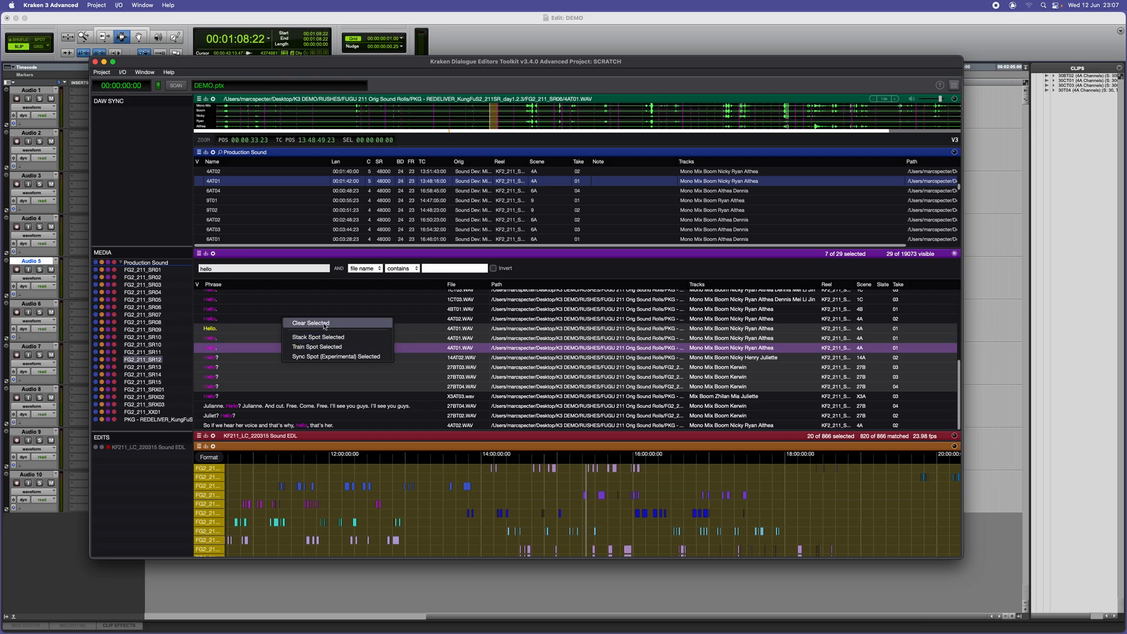
left_click(308, 323)
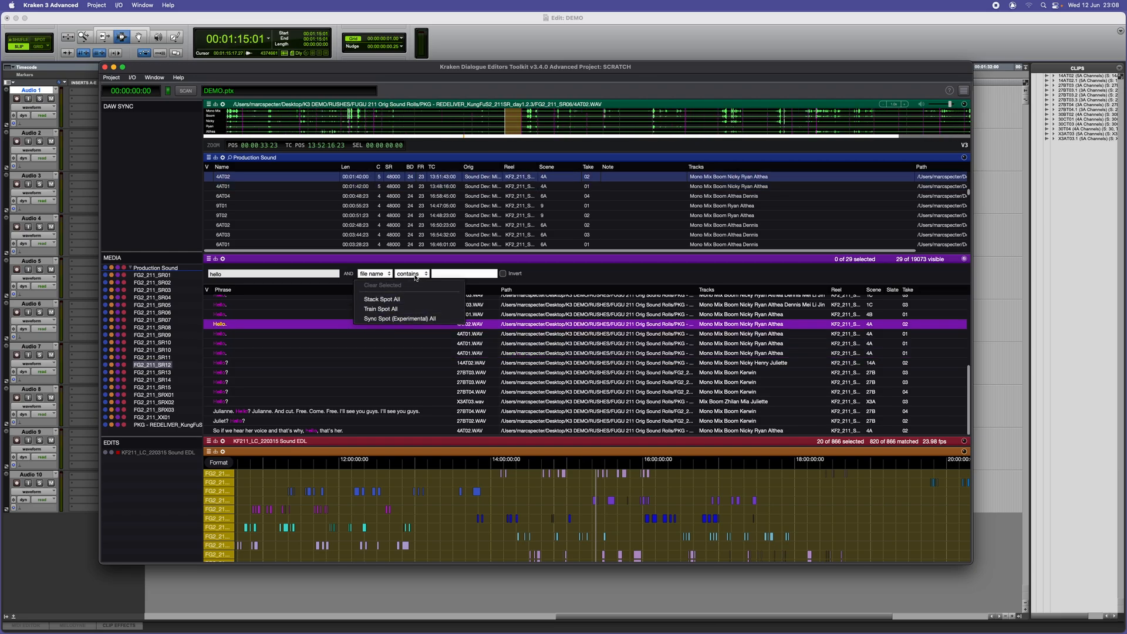
mouse_move(383, 301)
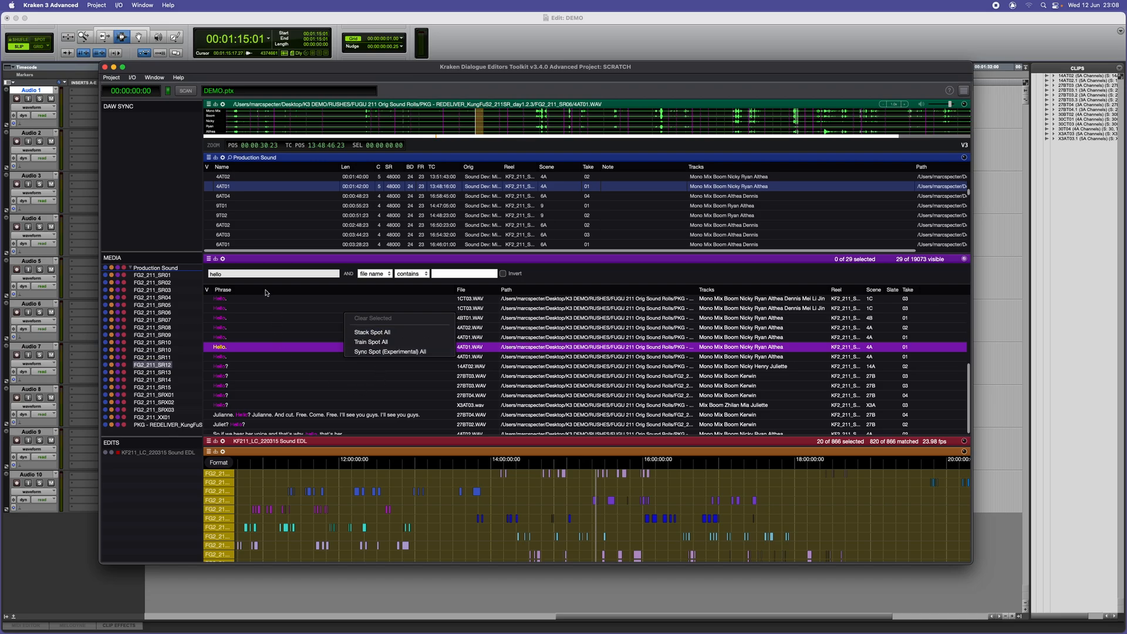
Step: Search the speech phrases for 'betray' to list the 9 matches, widening the production sound list
type("b")
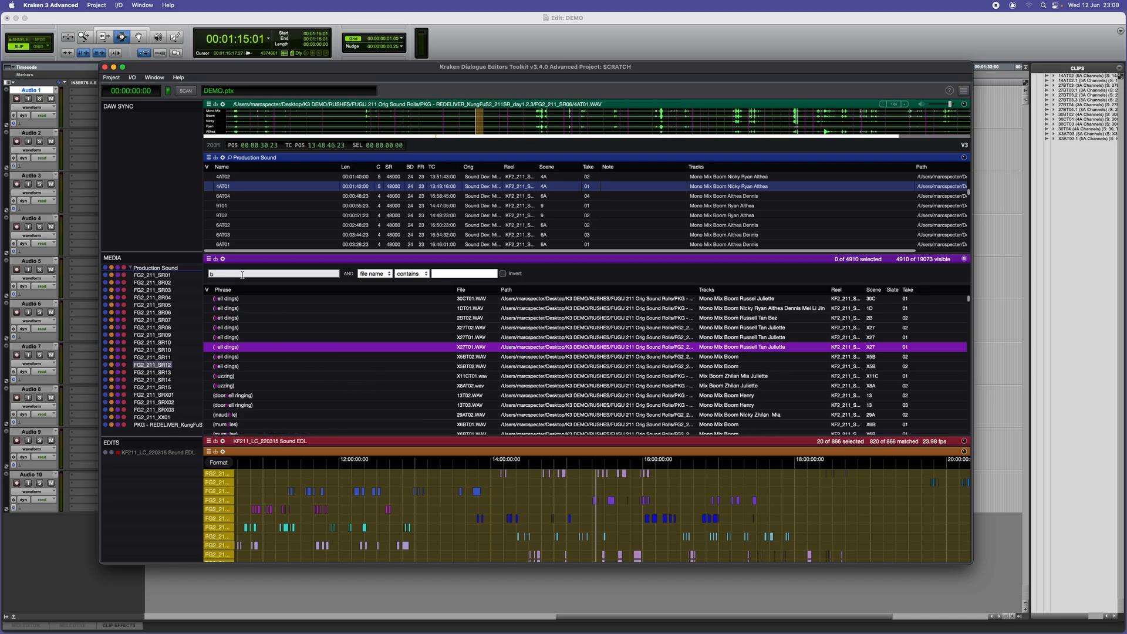
type("betray")
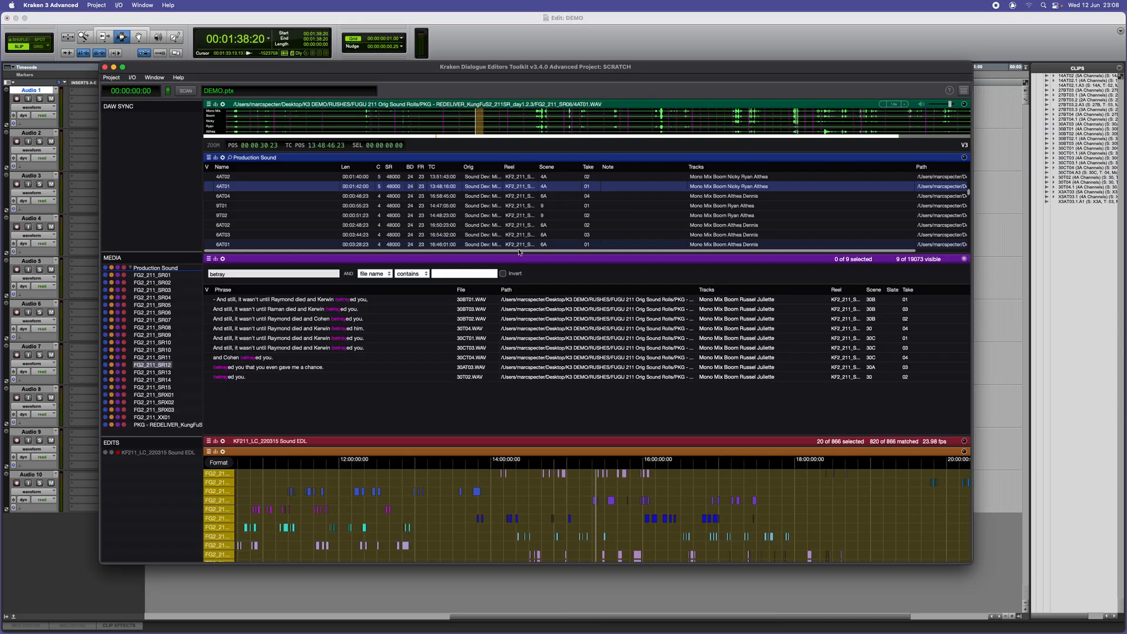
left_click(288, 299)
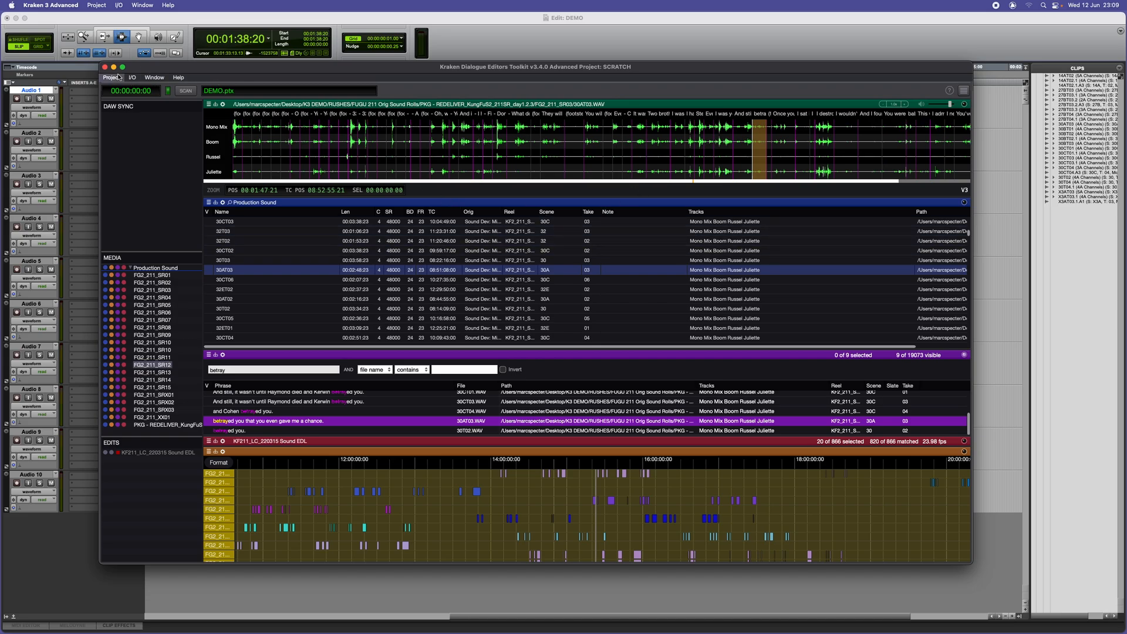
Step: Bring up the Project menu after loading take 304T03 for the betrayed phrase
left_click(112, 77)
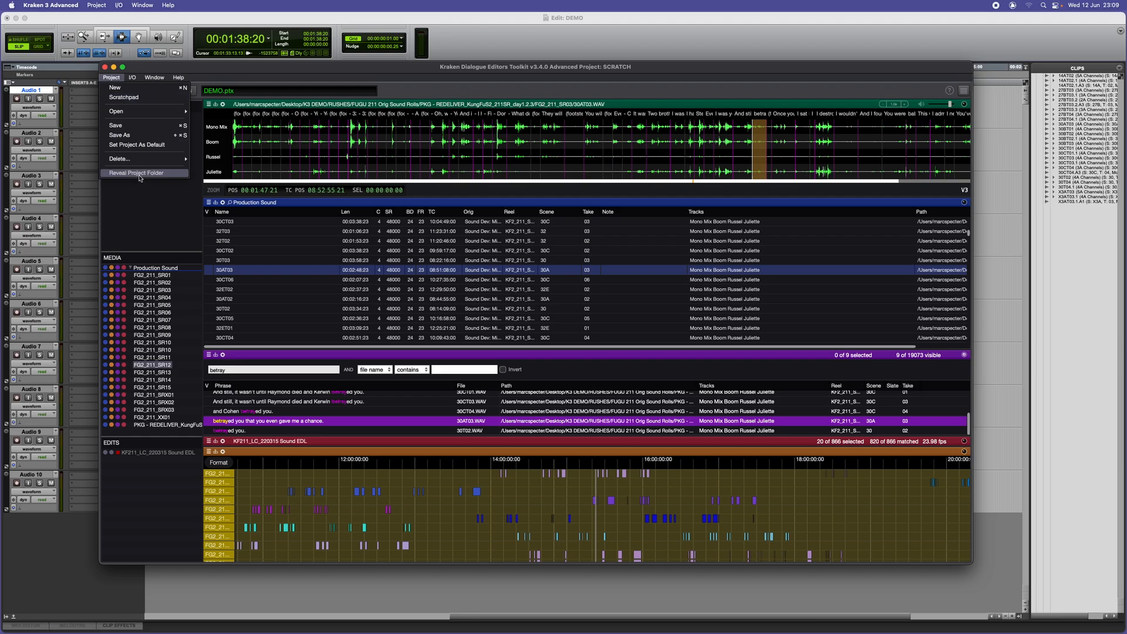
Step: Reveal the Kraken project folder in Finder and select its projects subfolder
left_click(133, 173)
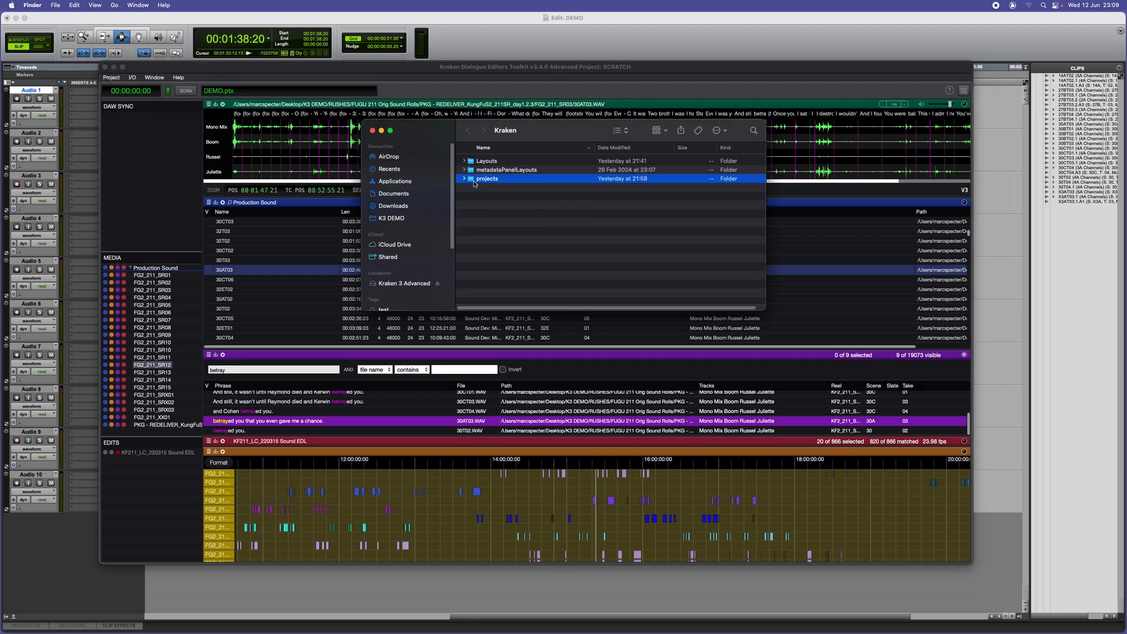
left_click(463, 179)
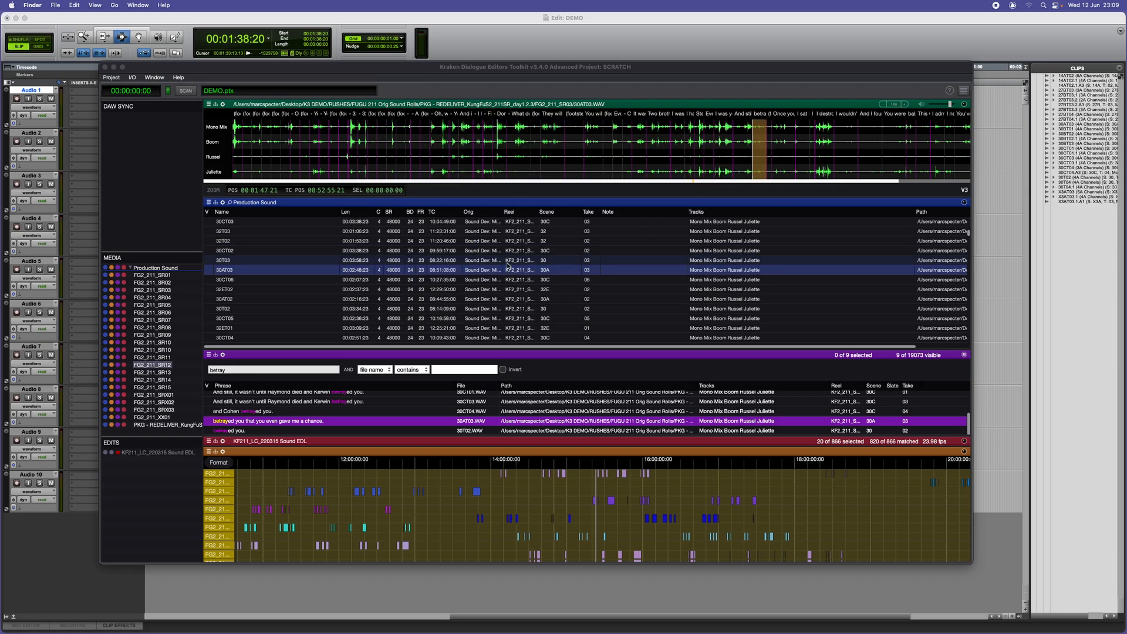
mouse_move(463, 457)
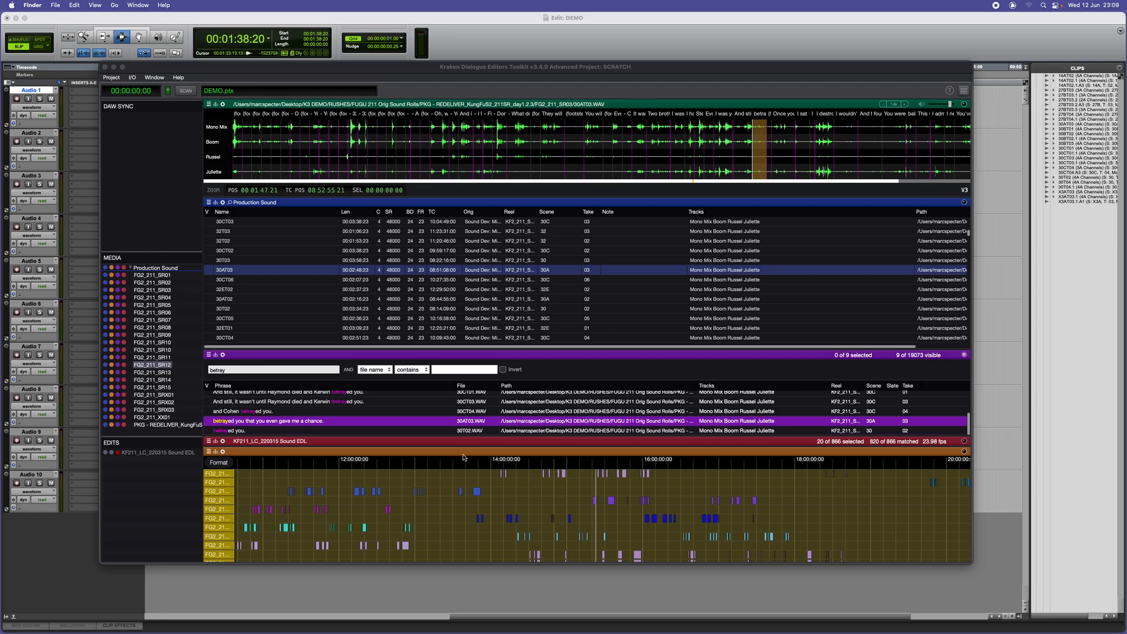